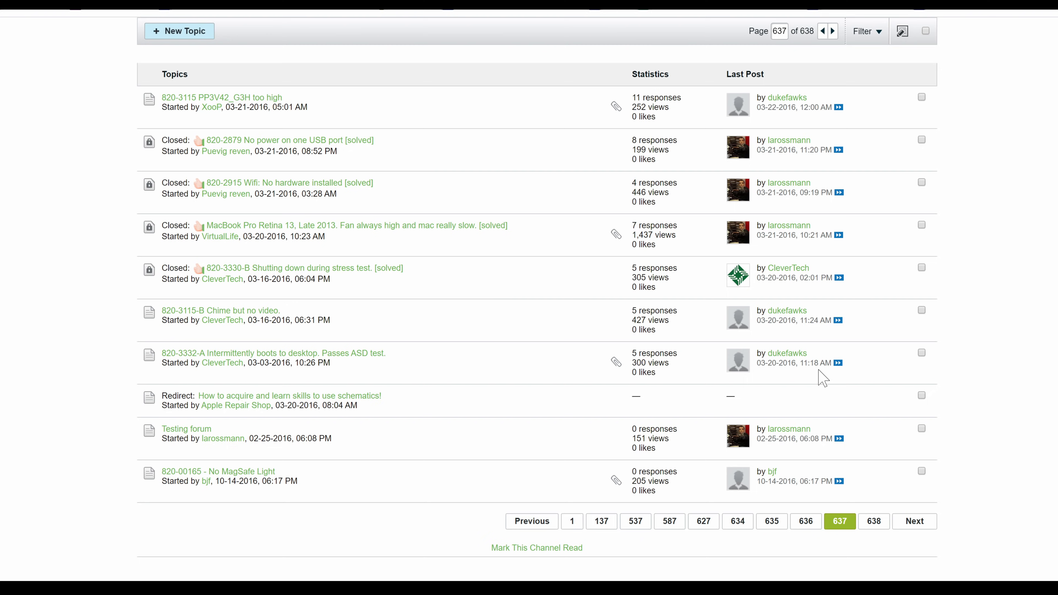
# Step: Scroll up to reach the site navigation and the Forums directory listing
pyautogui.scroll(3)
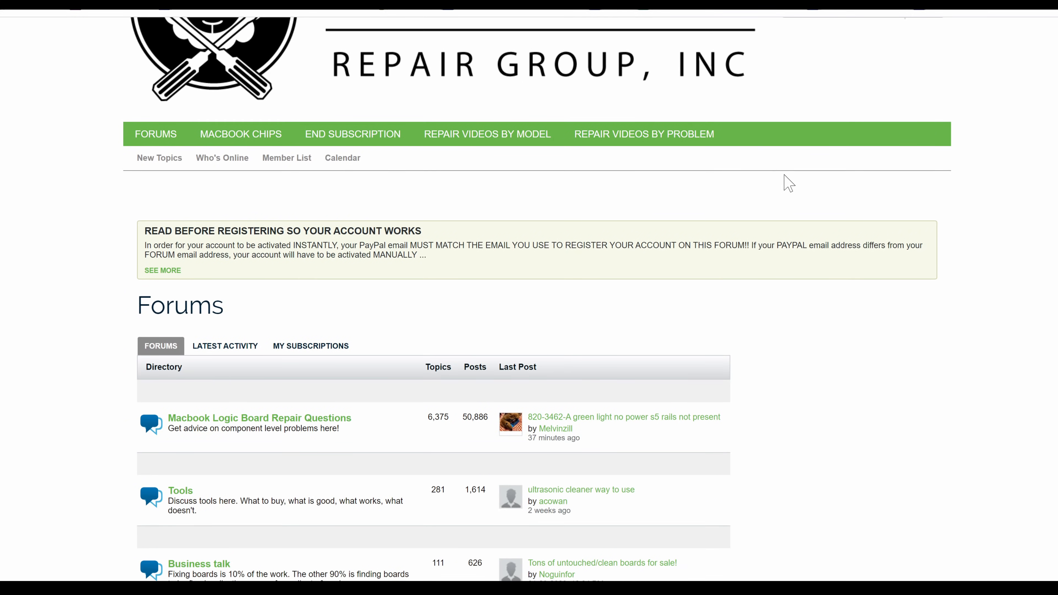
pyautogui.moveTo(837, 184)
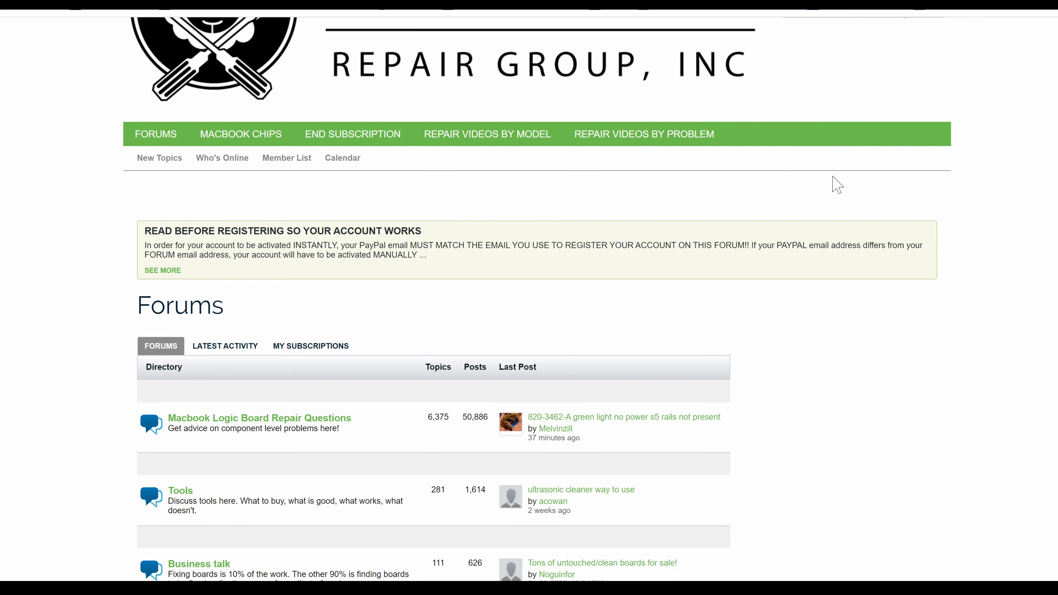
pyautogui.moveTo(691, 186)
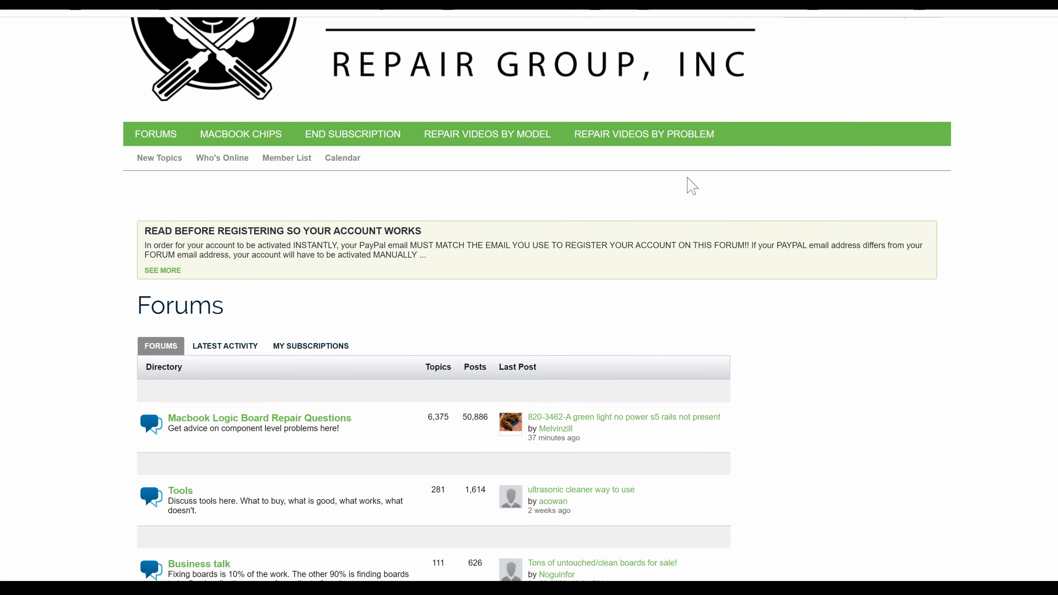
pyautogui.moveTo(638, 230)
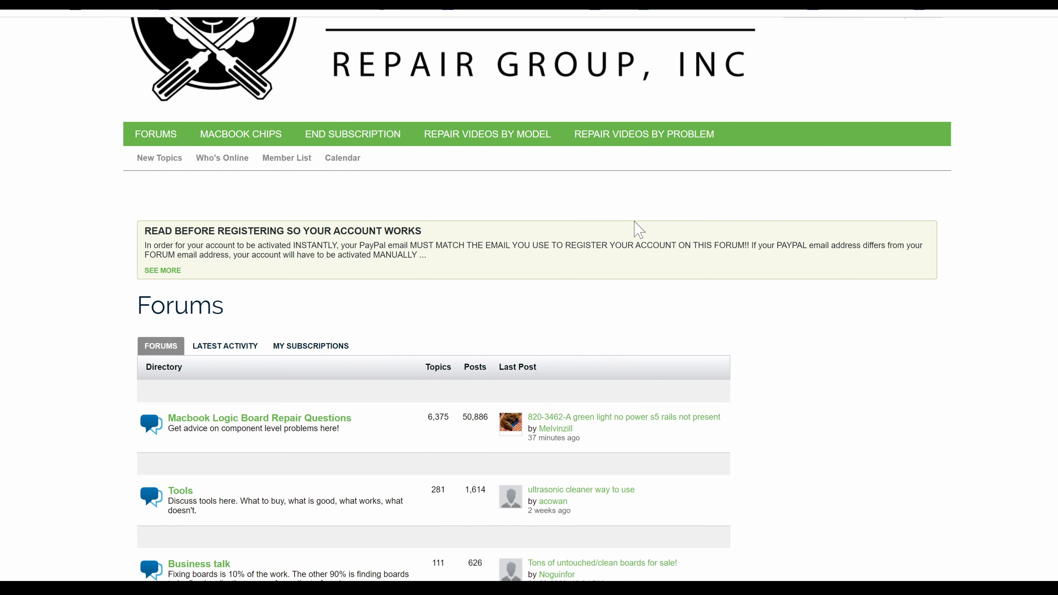
pyautogui.moveTo(346, 427)
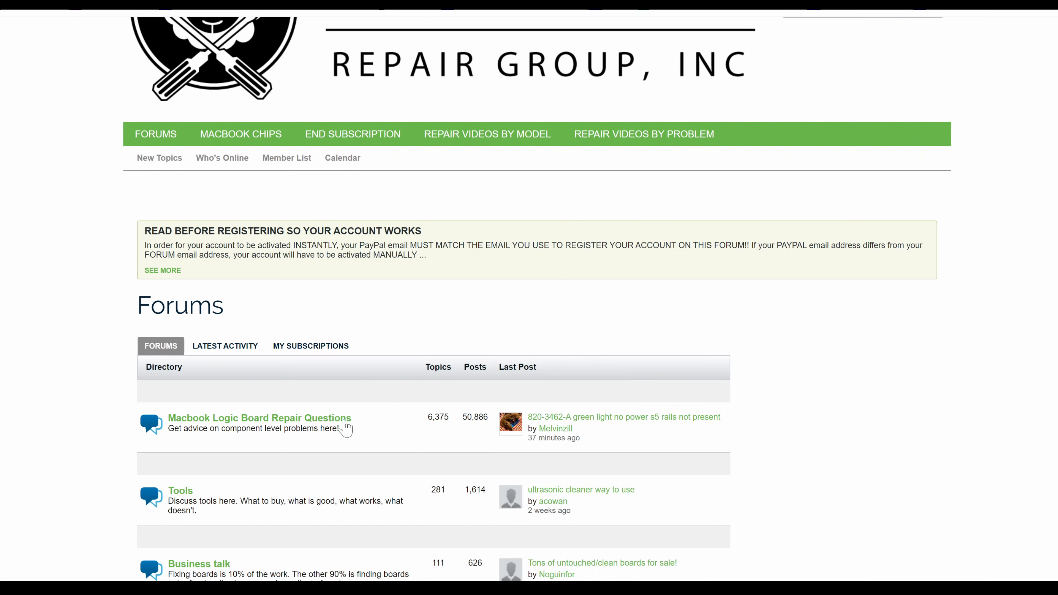
# Step: Show the Macbook Logic Board Repair Questions board's first page of recent topics
pyautogui.click(259, 418)
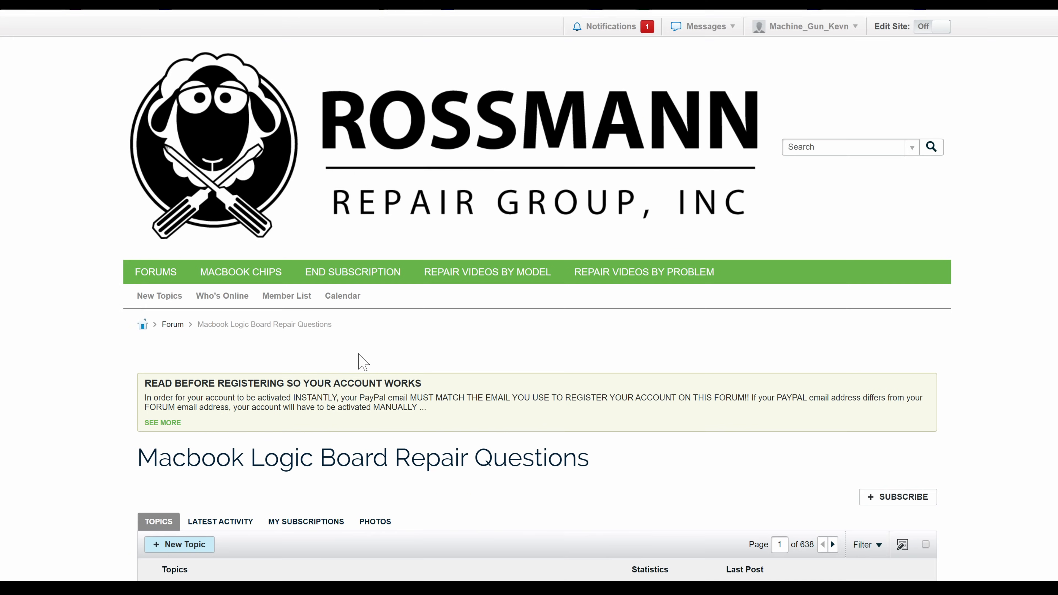
pyautogui.scroll(-3)
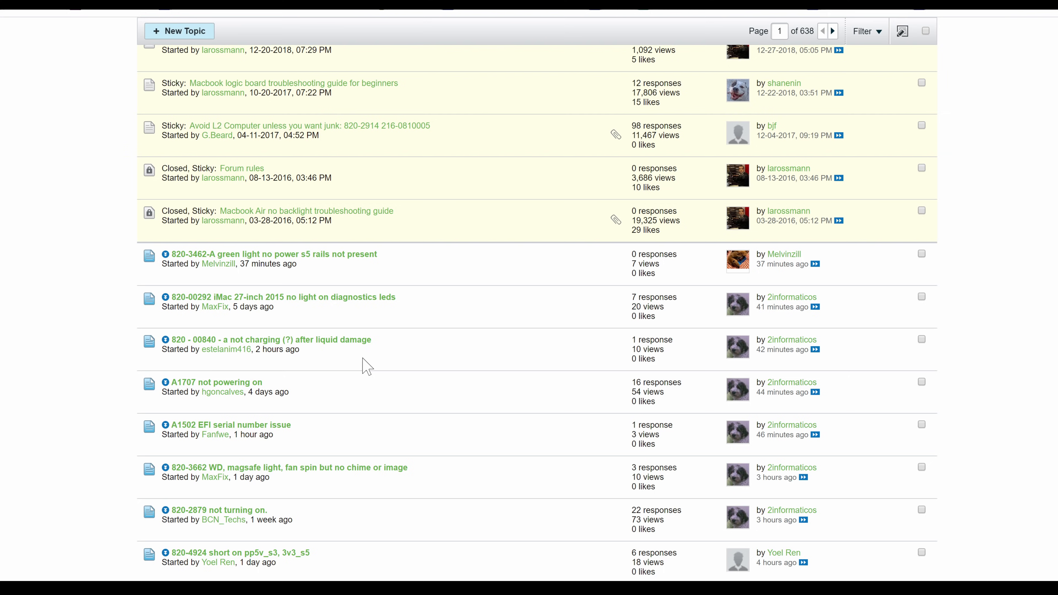
pyautogui.moveTo(433, 433)
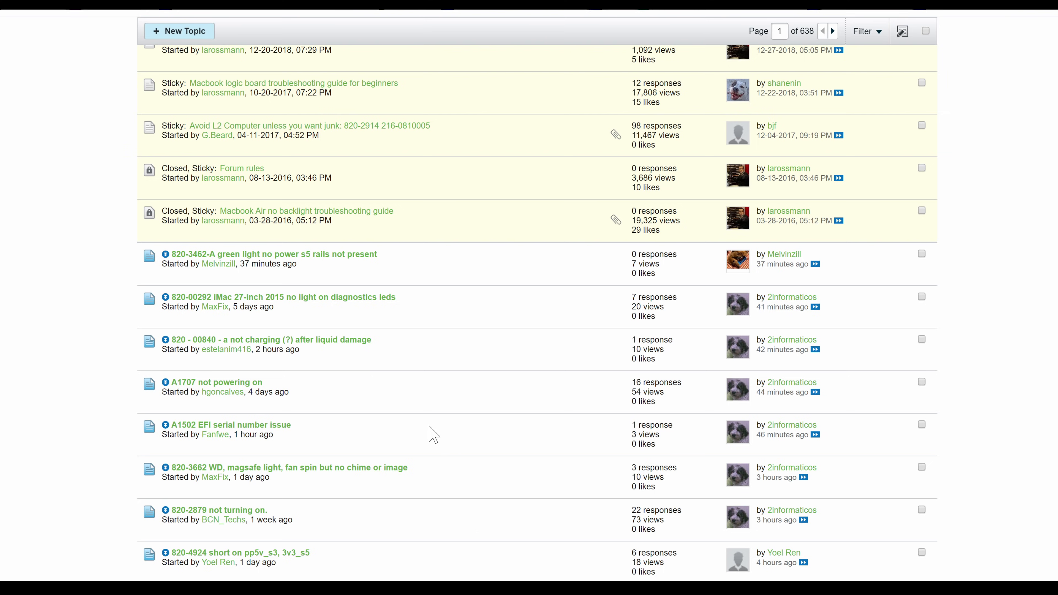
pyautogui.moveTo(418, 429)
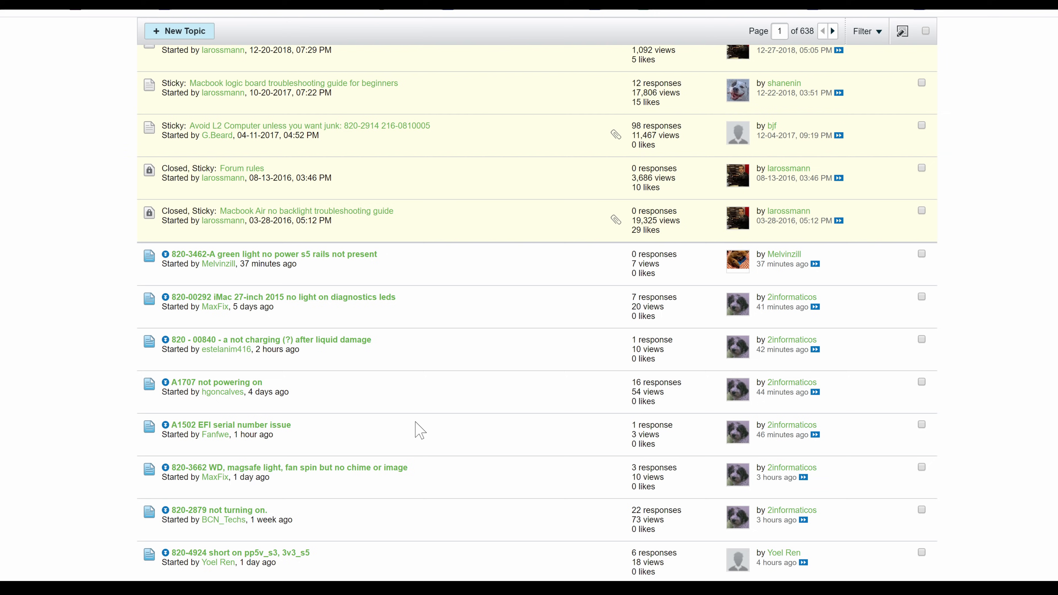
pyautogui.moveTo(464, 487)
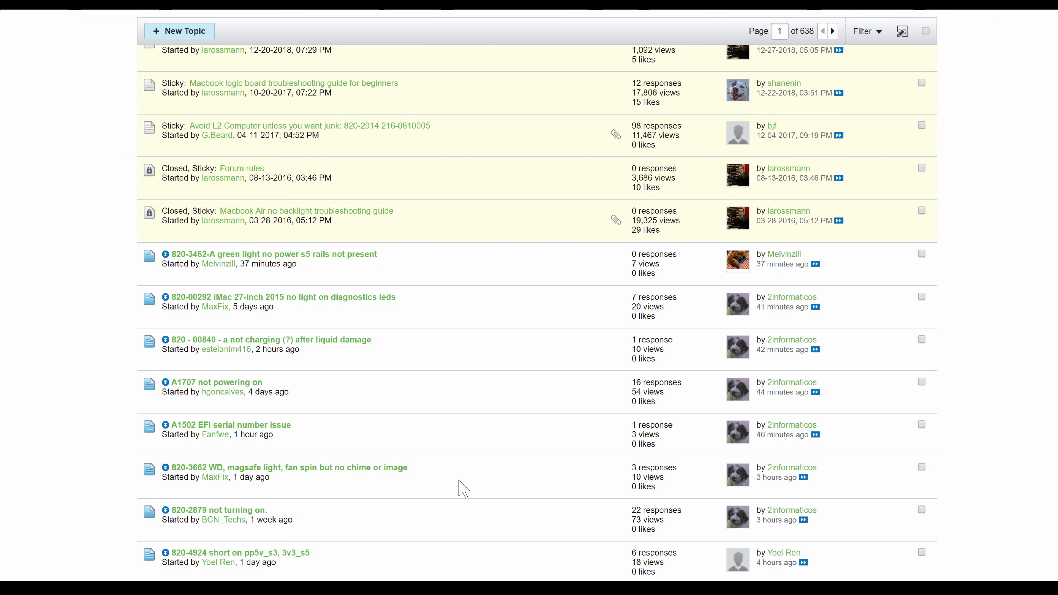
pyautogui.moveTo(439, 442)
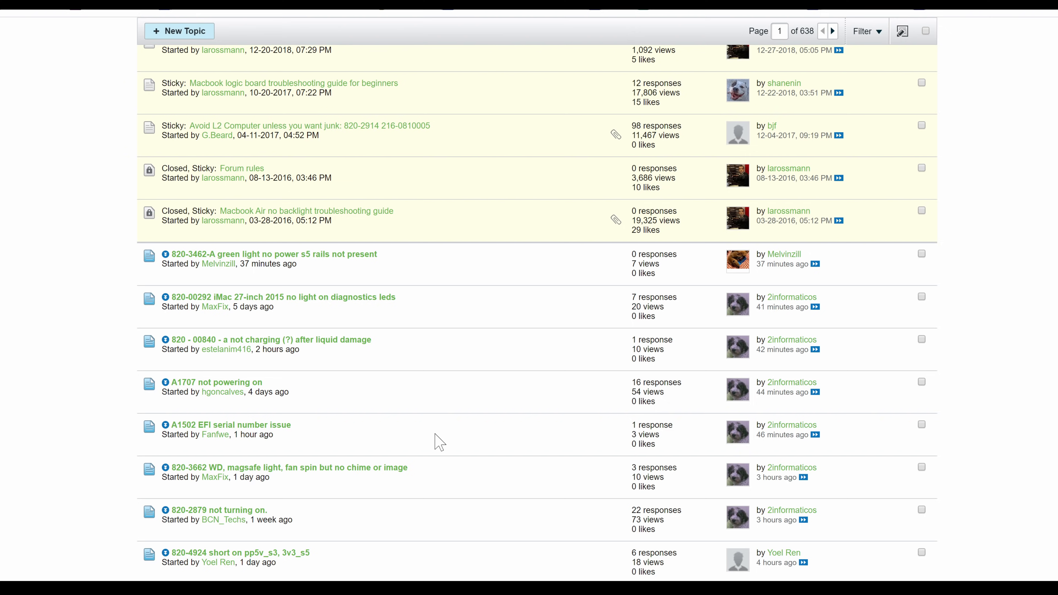
pyautogui.moveTo(276, 343)
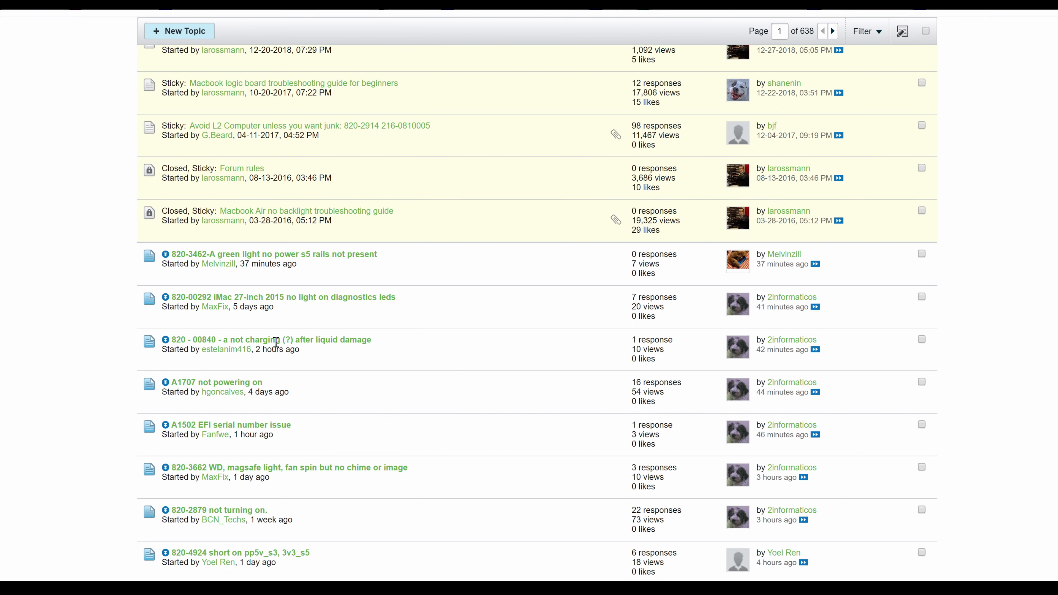
# Step: Jump to page 637 of 638 listing the board's oldest early-2016 topics
pyautogui.scroll(-3)
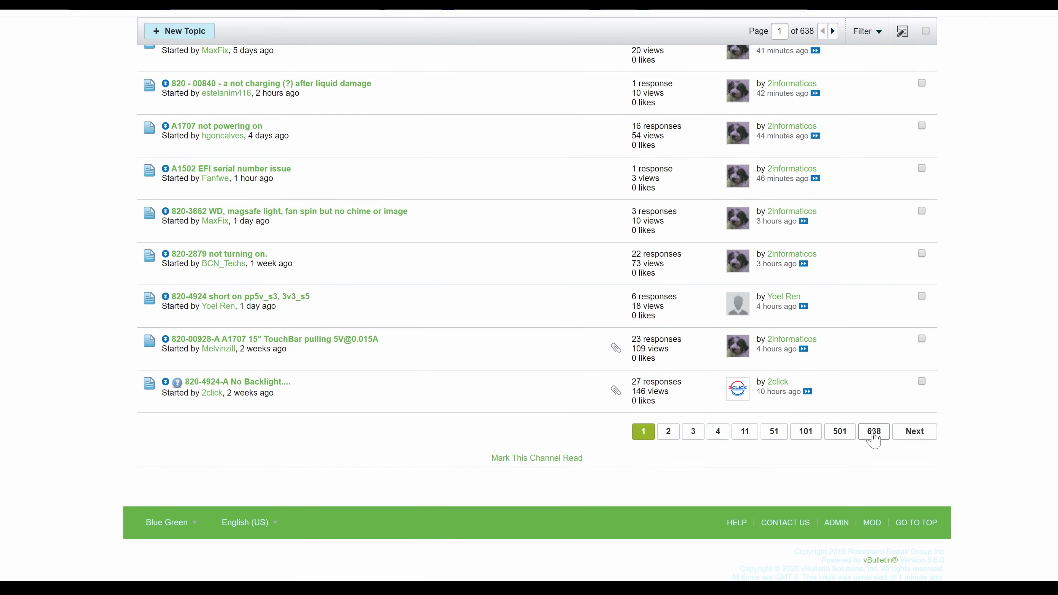
pyautogui.click(873, 431)
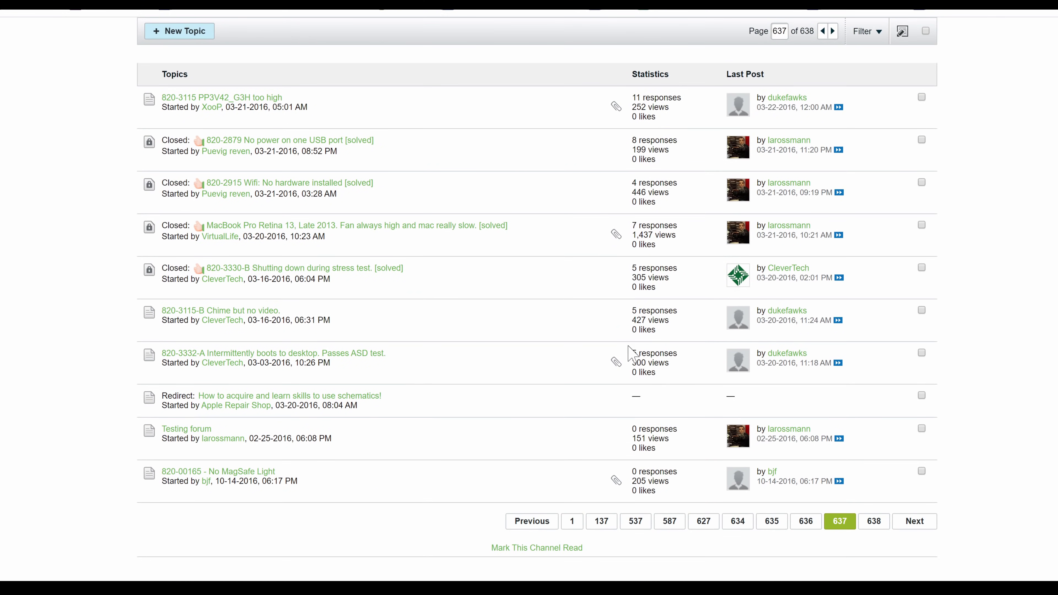
pyautogui.moveTo(787, 331)
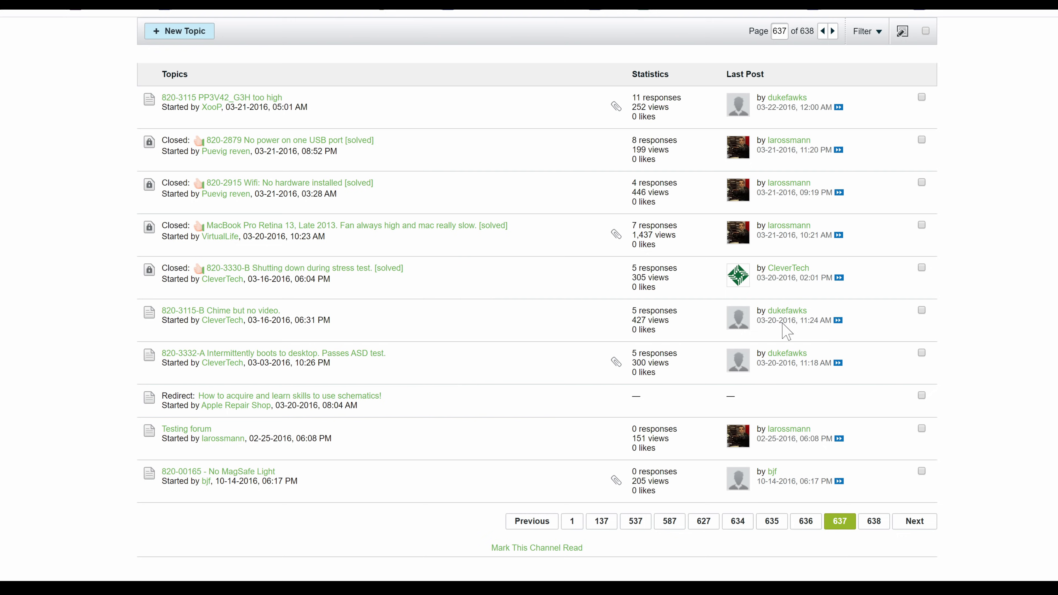
pyautogui.moveTo(161, 361)
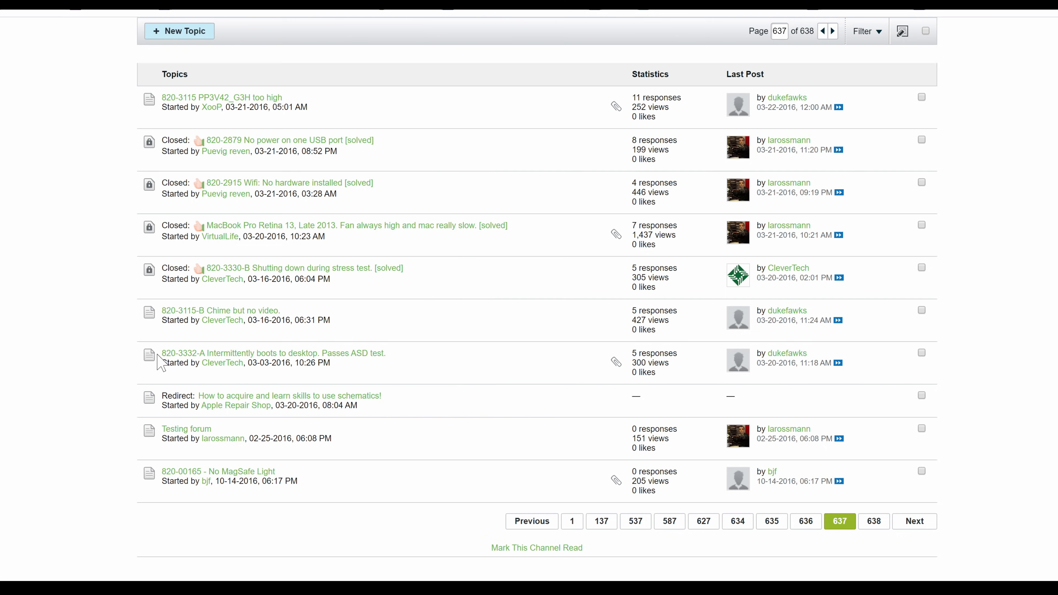
pyautogui.scroll(3)
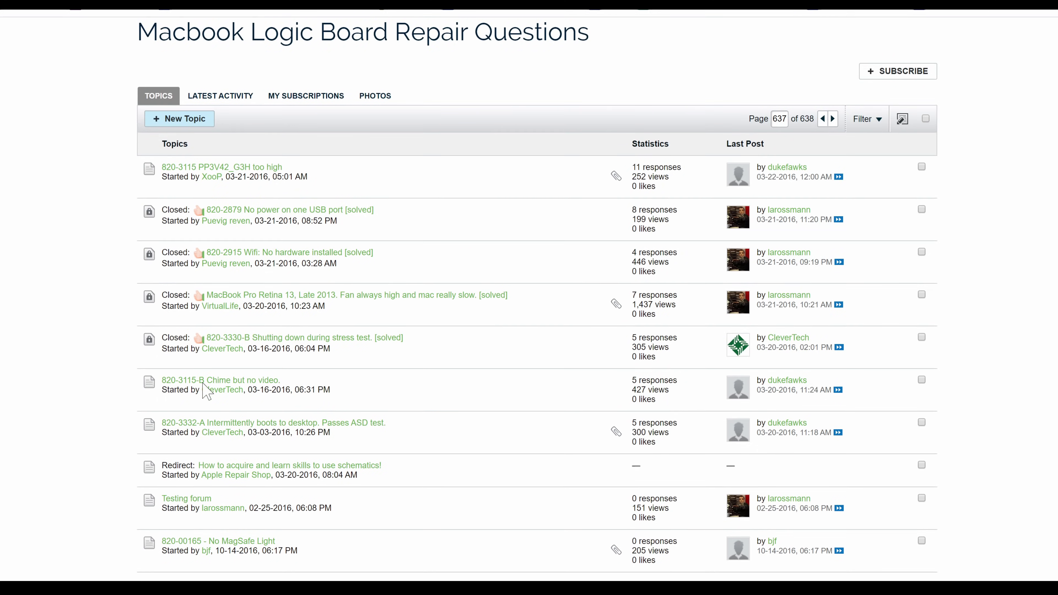
pyautogui.scroll(3)
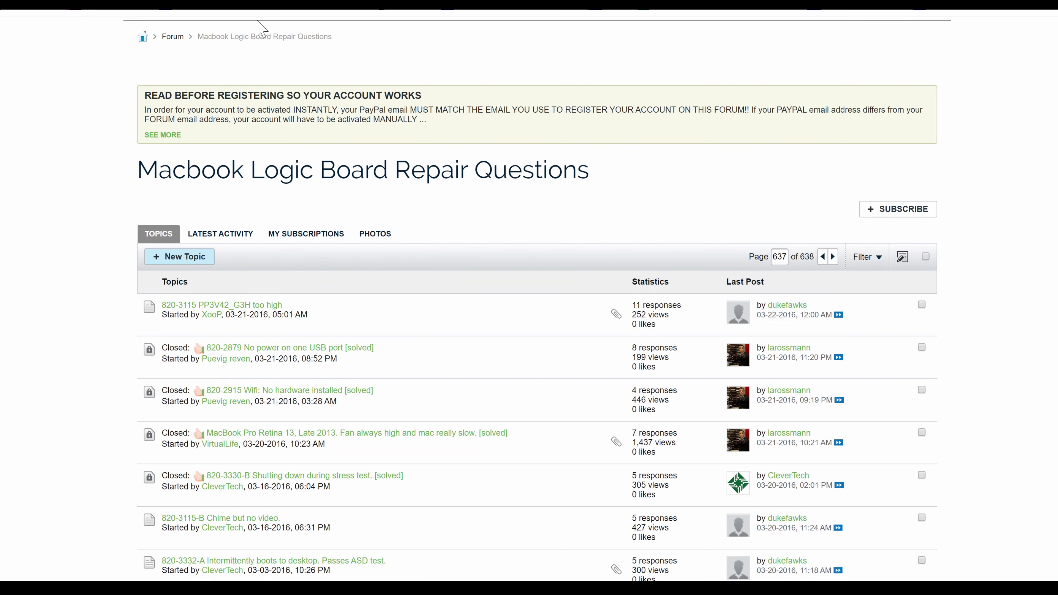
pyautogui.moveTo(160, 42)
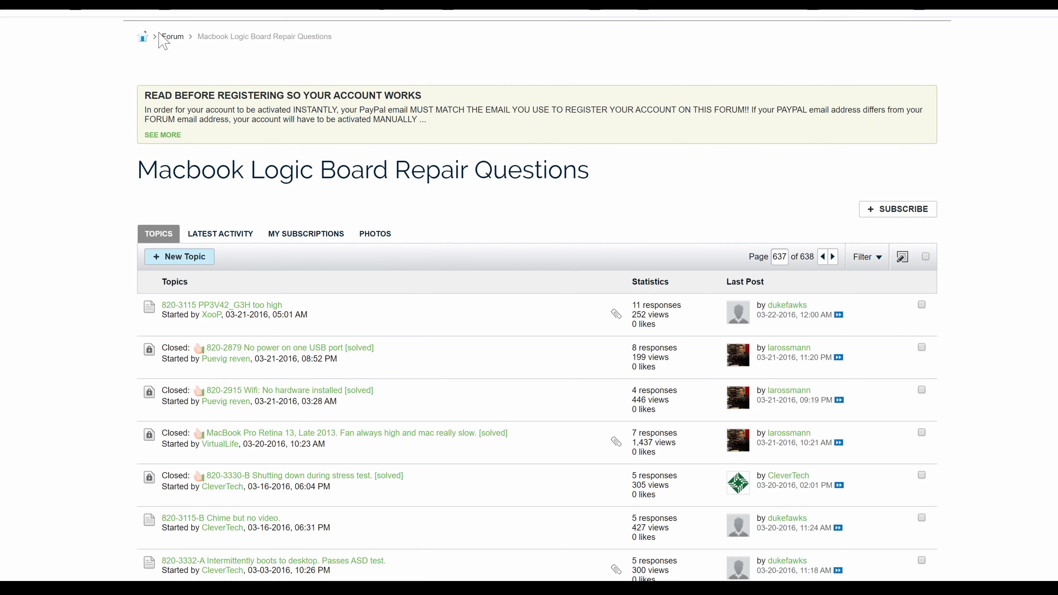
pyautogui.moveTo(163, 48)
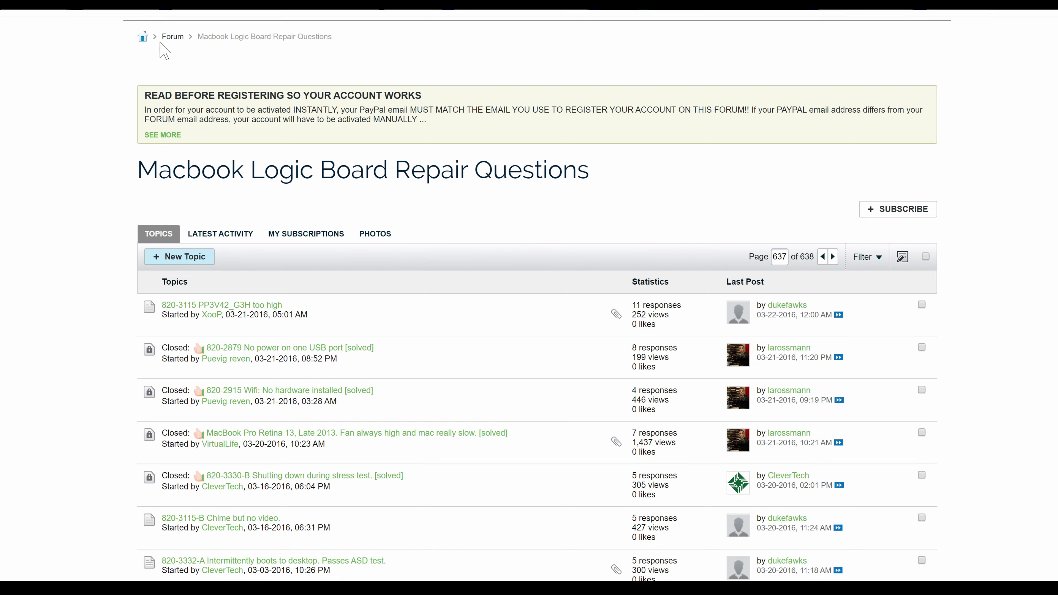
pyautogui.moveTo(171, 45)
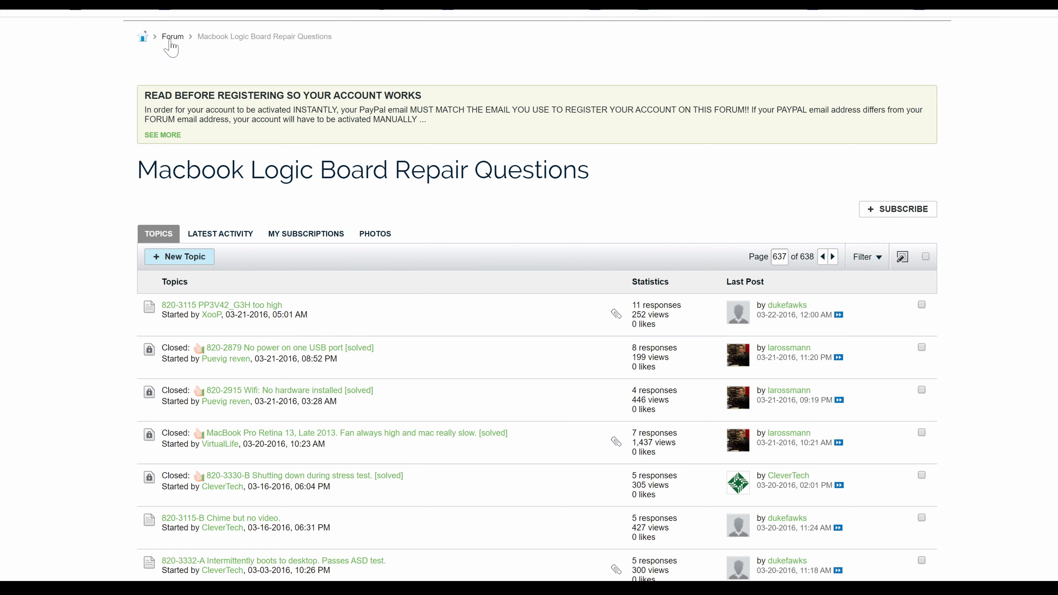
pyautogui.moveTo(168, 53)
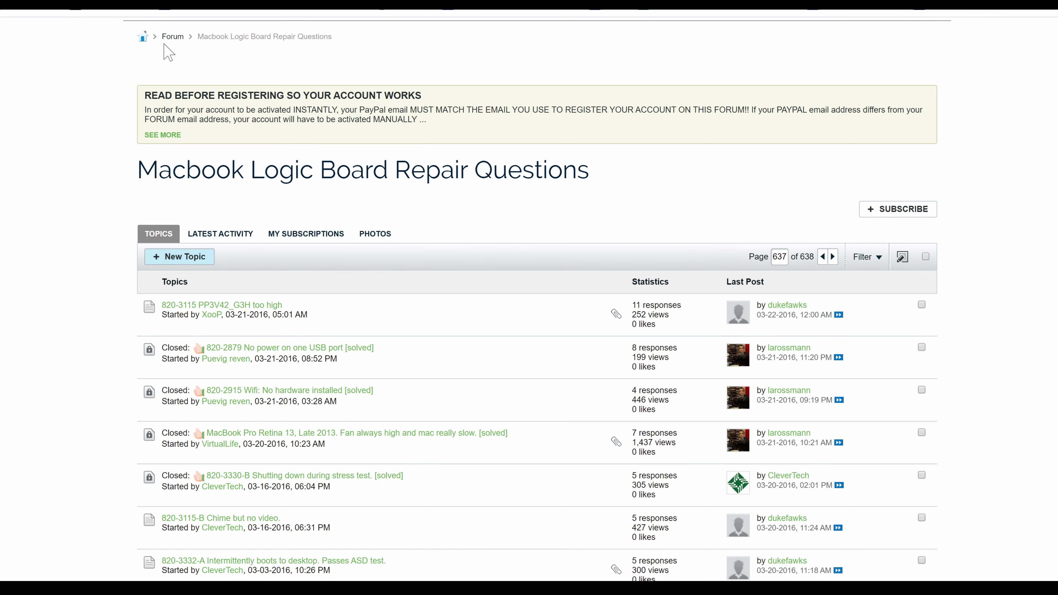
pyautogui.moveTo(148, 60)
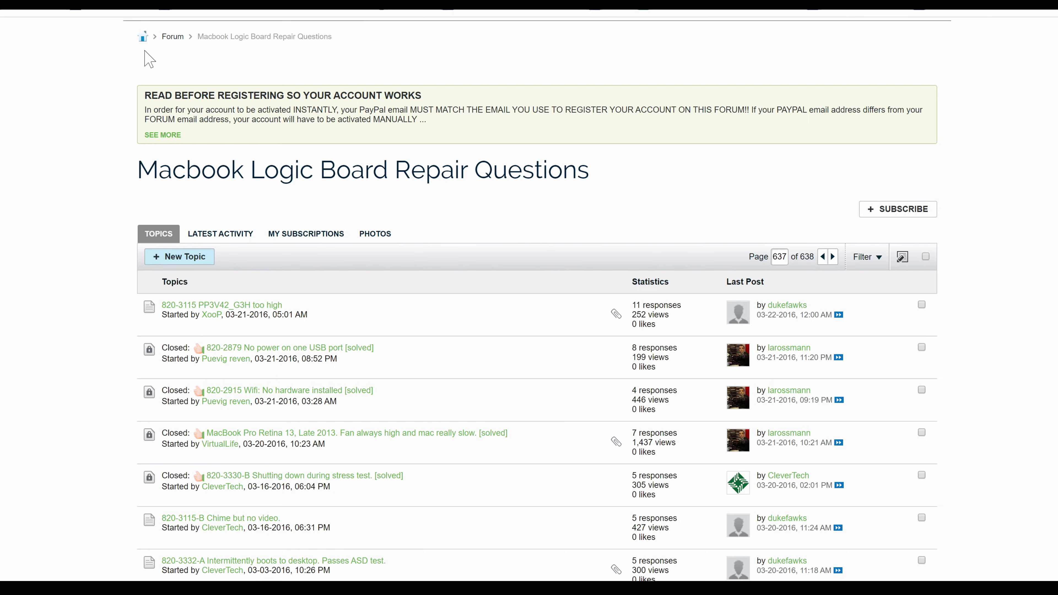
pyautogui.moveTo(189, 158)
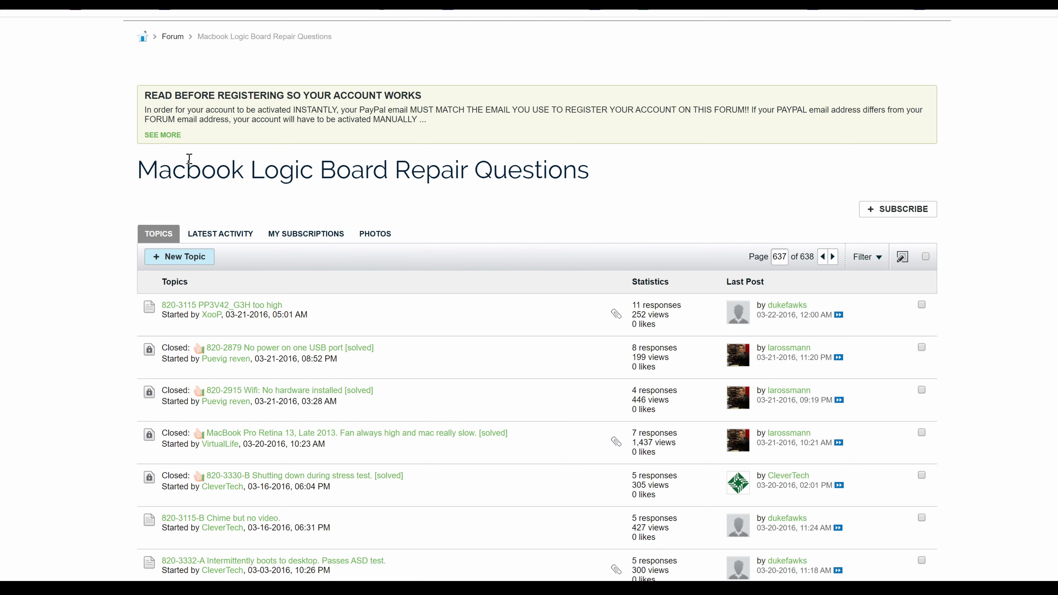
pyautogui.moveTo(203, 149)
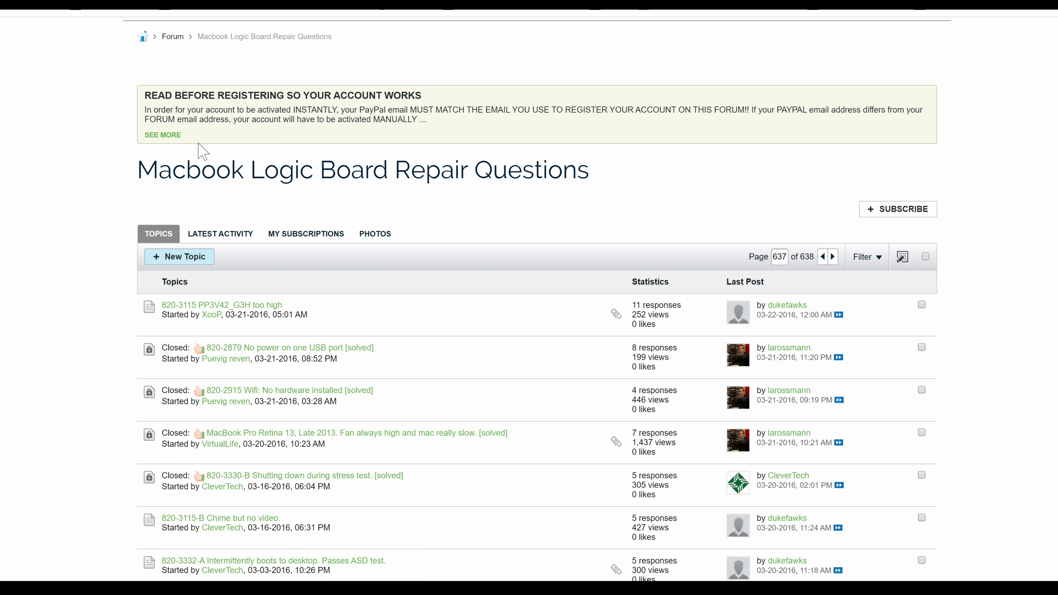
pyautogui.moveTo(213, 62)
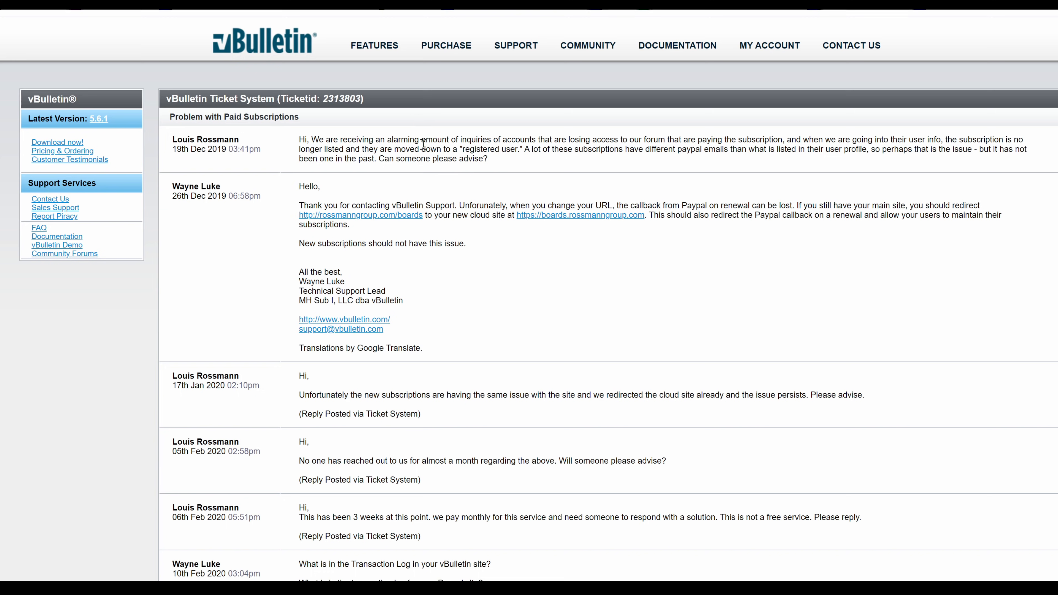
pyautogui.moveTo(218, 191)
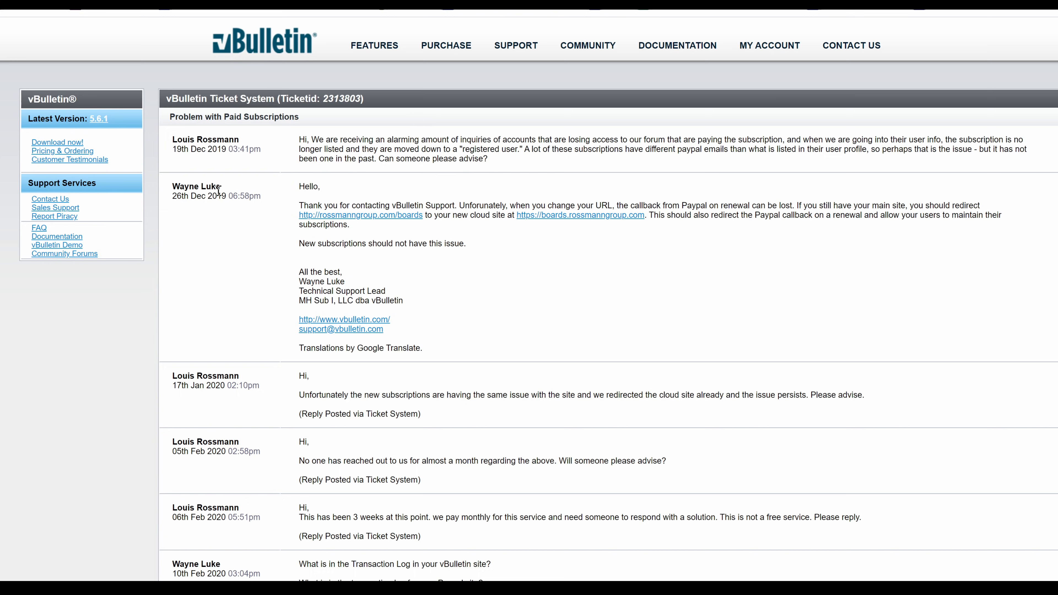
pyautogui.moveTo(856, 326)
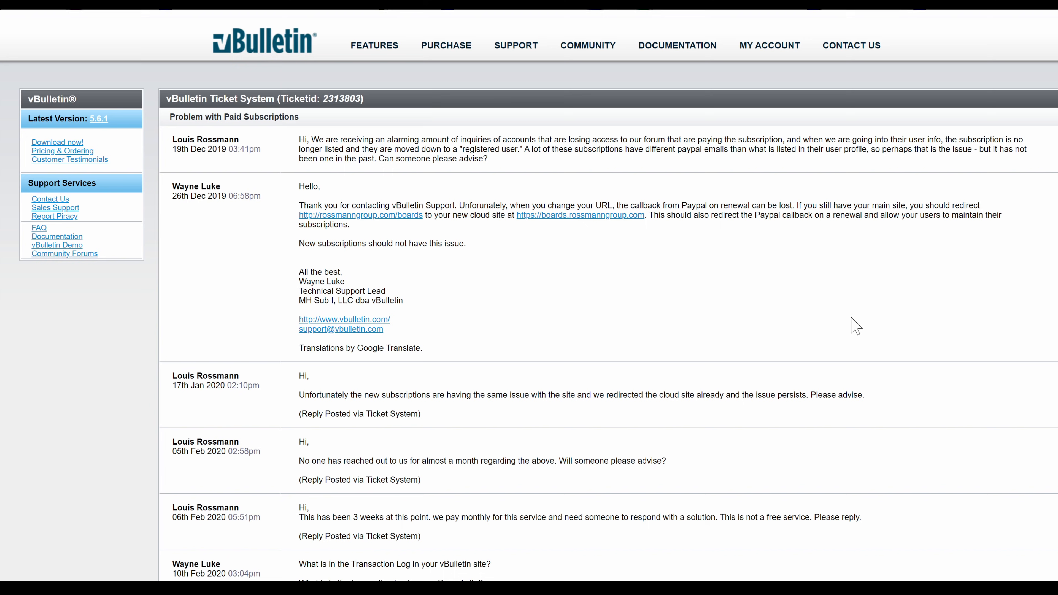
pyautogui.moveTo(176, 195)
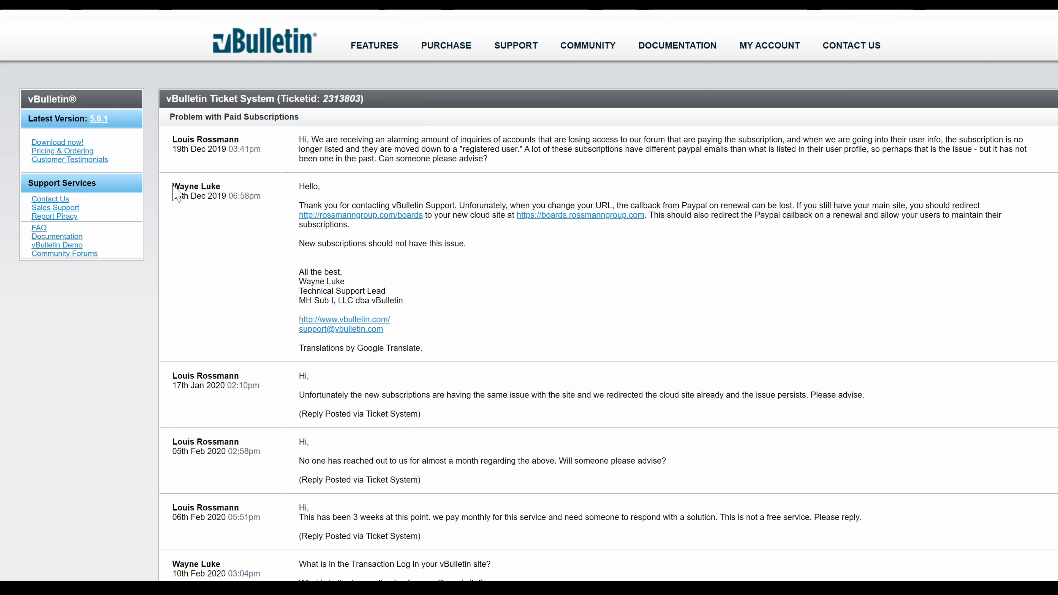
pyautogui.moveTo(210, 283)
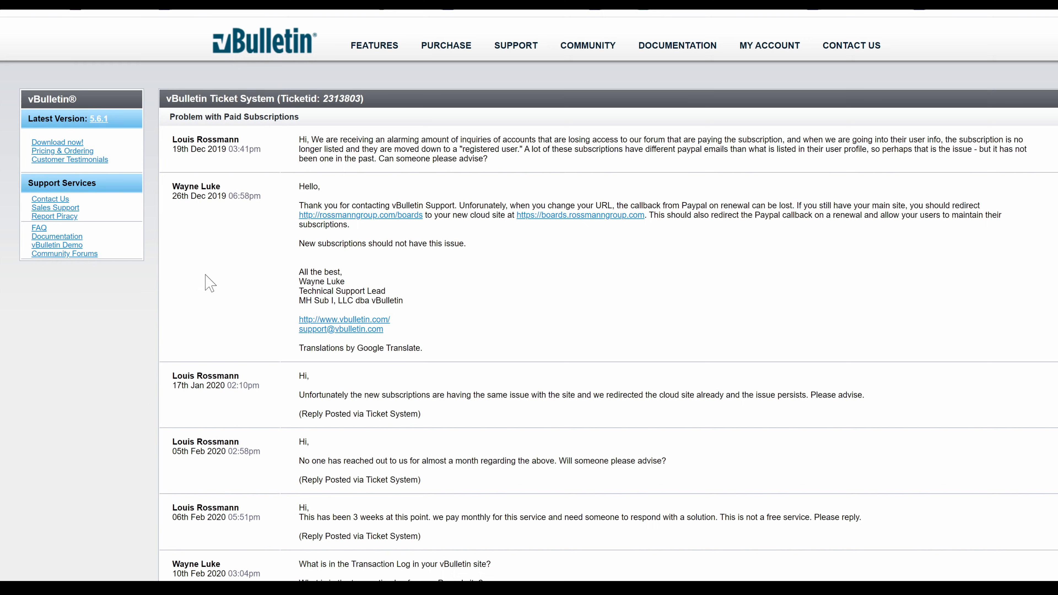
pyautogui.scroll(-3)
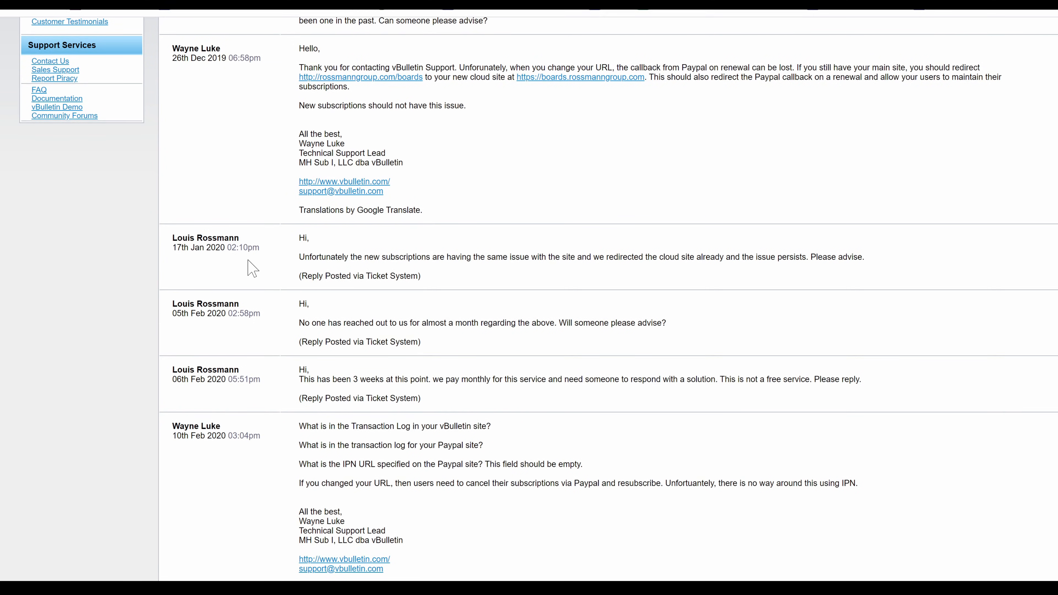
pyautogui.moveTo(304, 278)
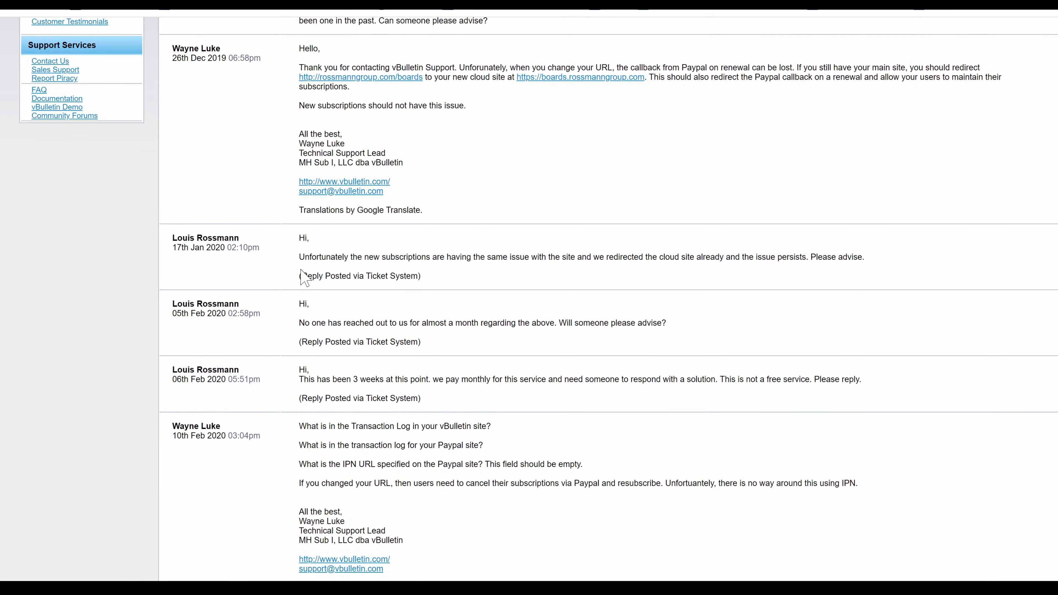
pyautogui.scroll(-3)
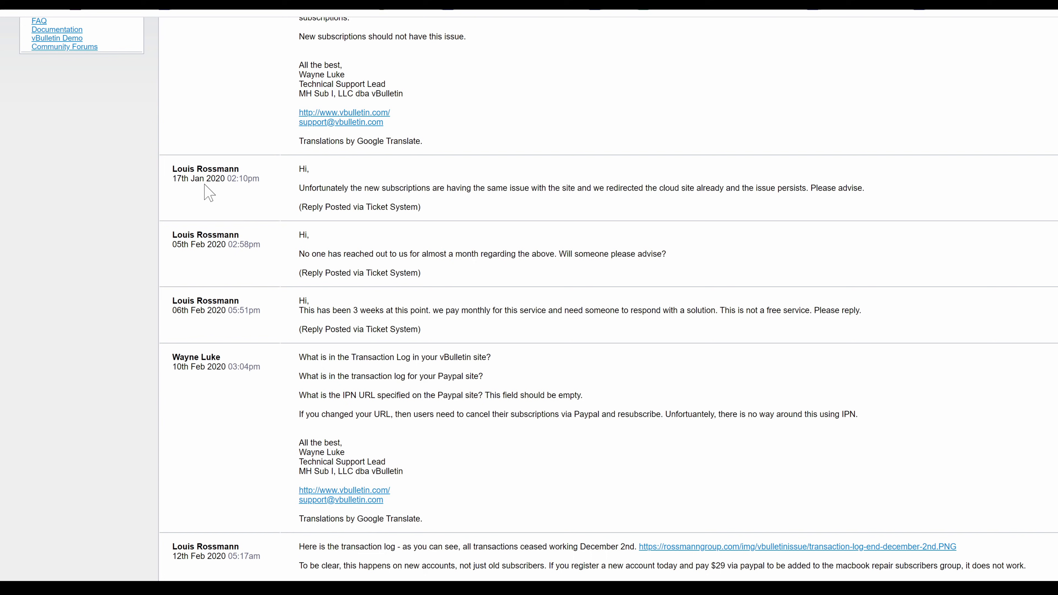
pyautogui.doubleClick(216, 178)
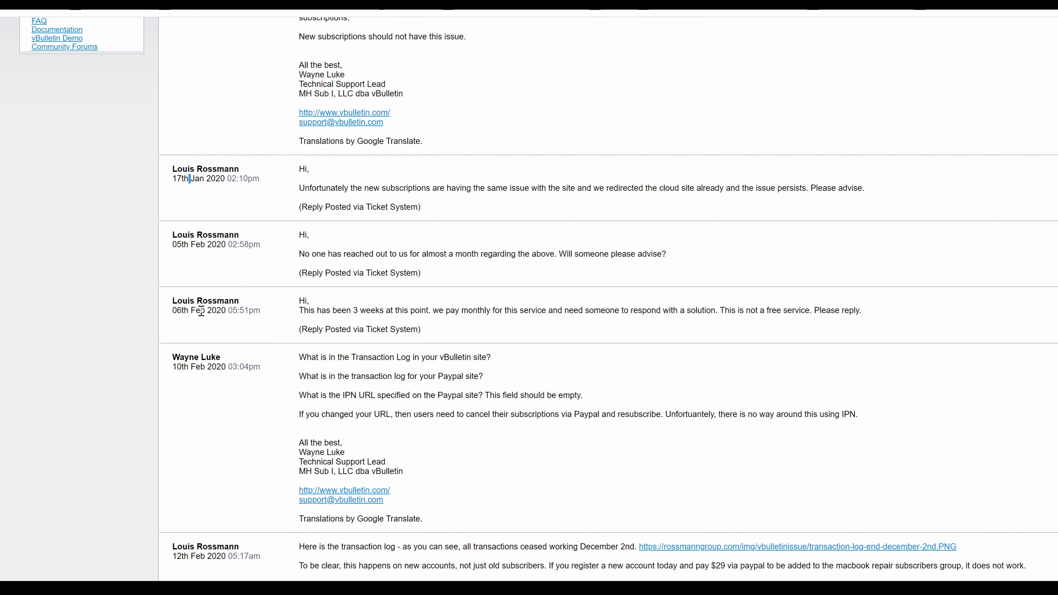
pyautogui.scroll(-3)
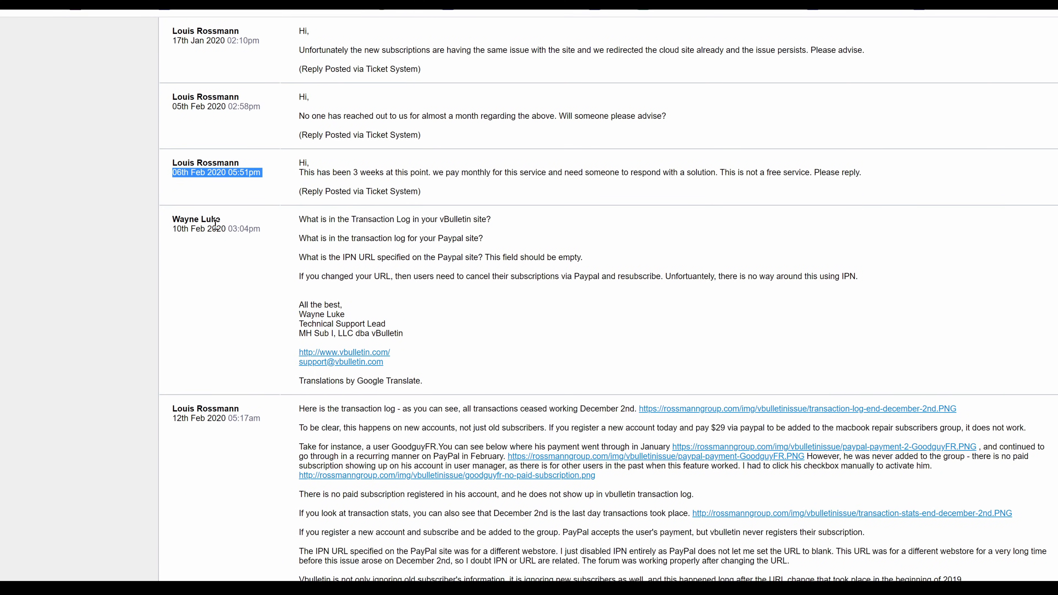
pyautogui.moveTo(285, 217)
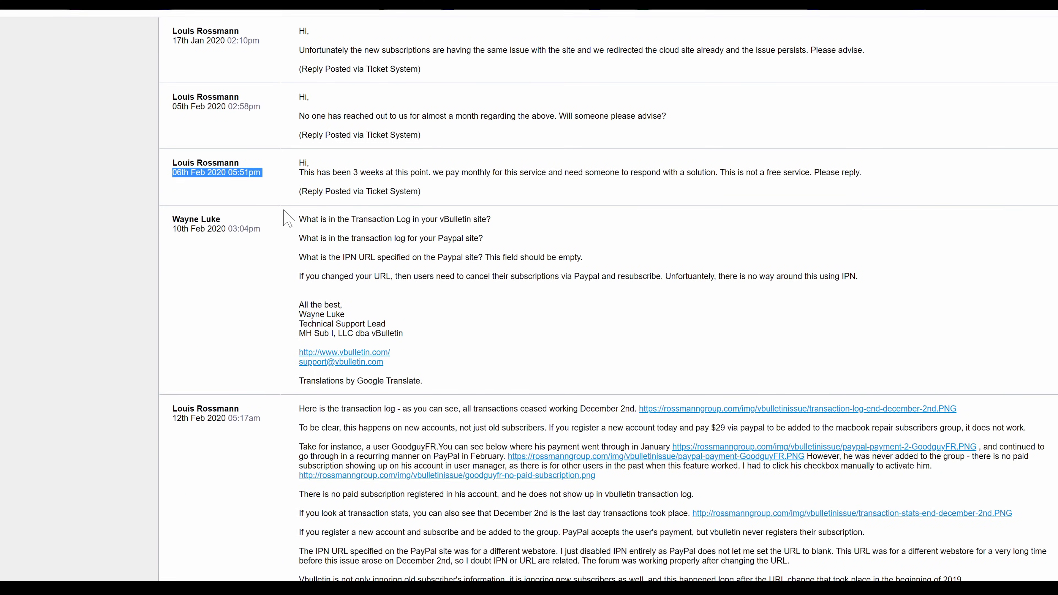
pyautogui.moveTo(337, 220)
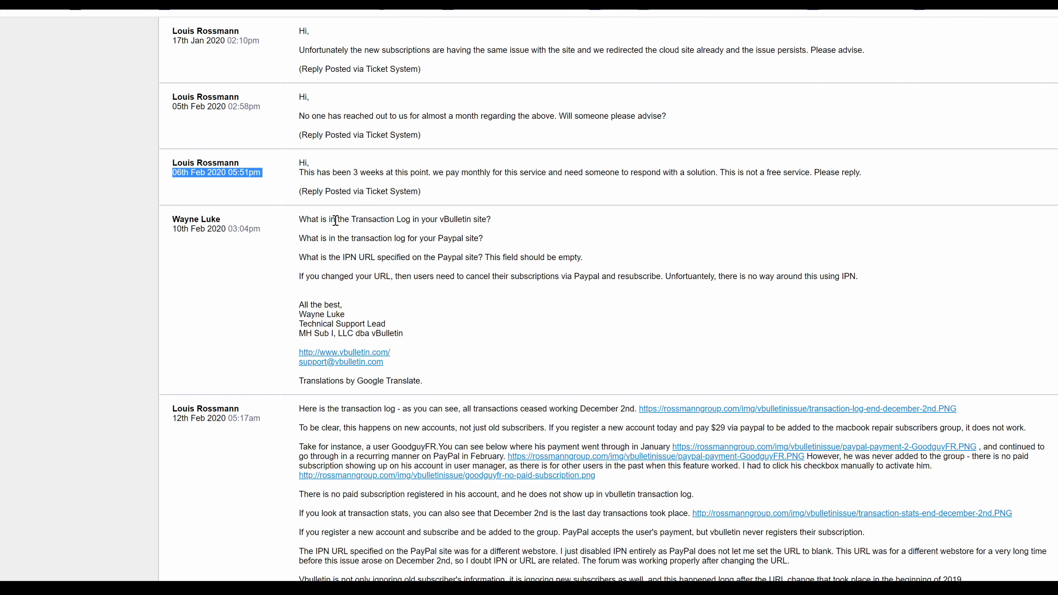
pyautogui.scroll(-3)
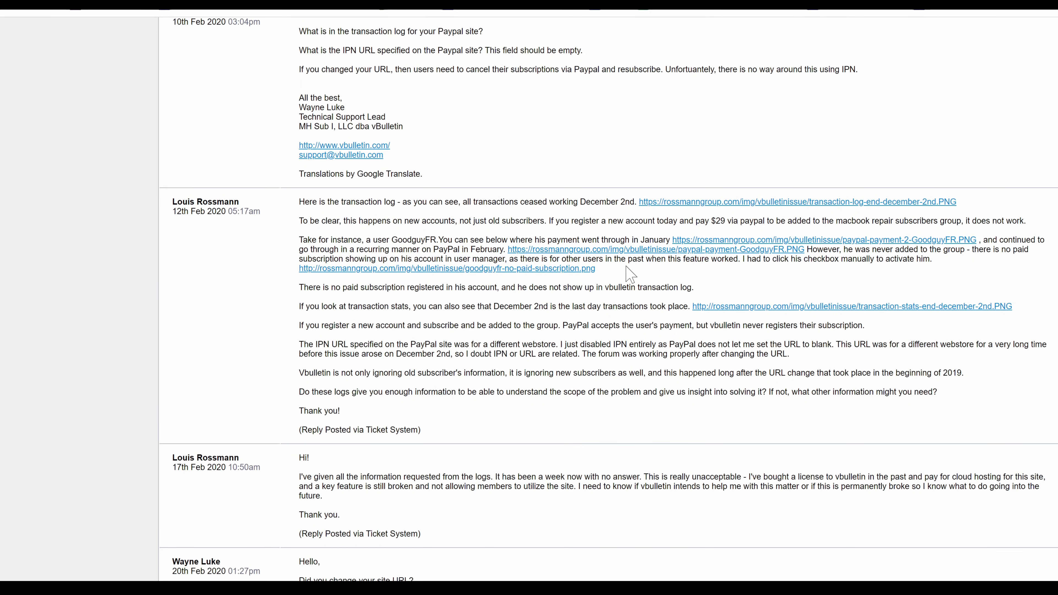
pyautogui.moveTo(620, 282)
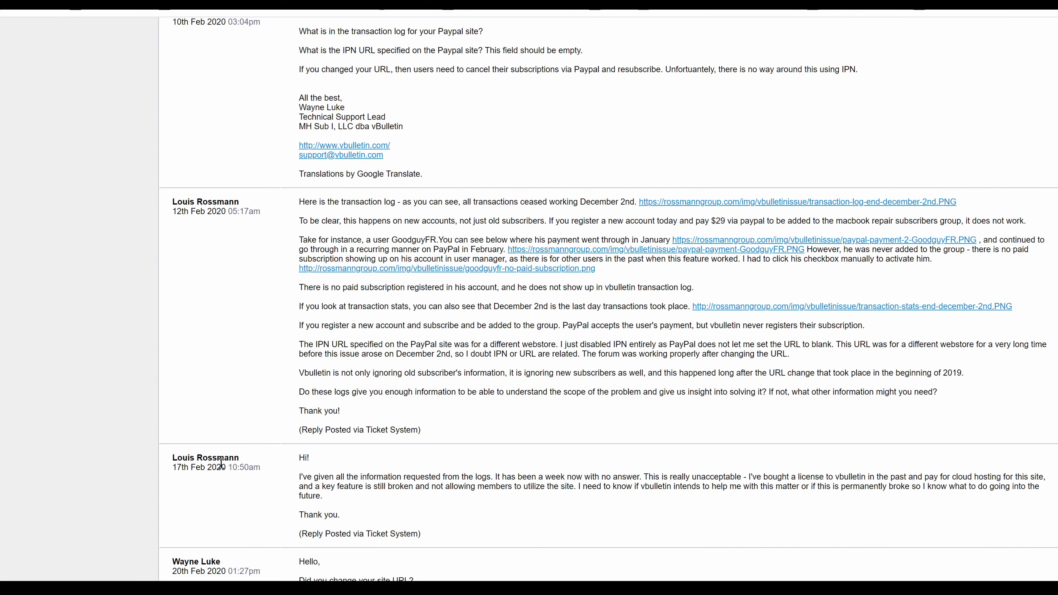
pyautogui.scroll(-3)
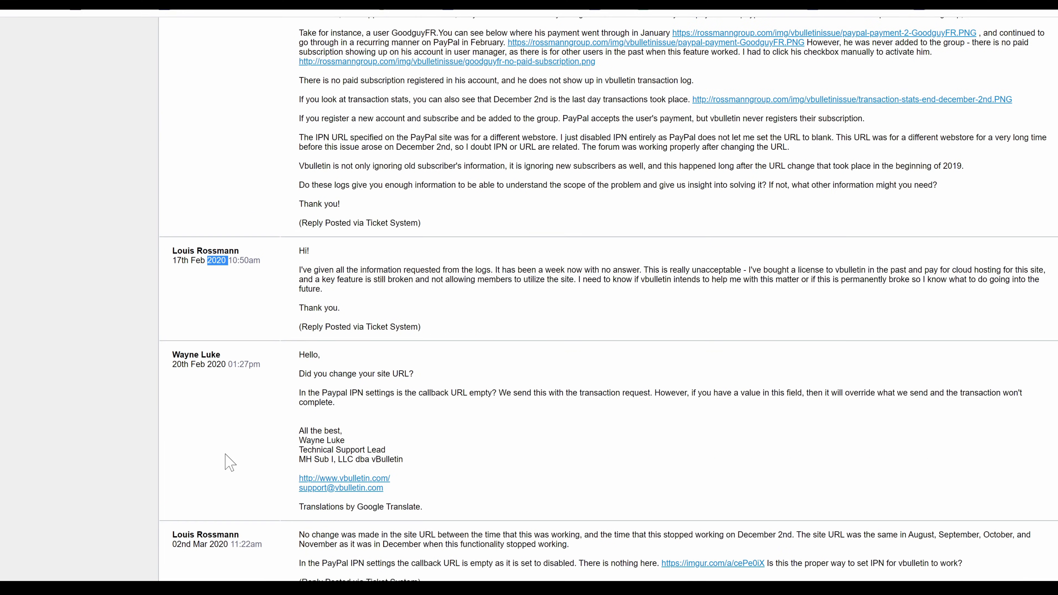
pyautogui.moveTo(375, 392)
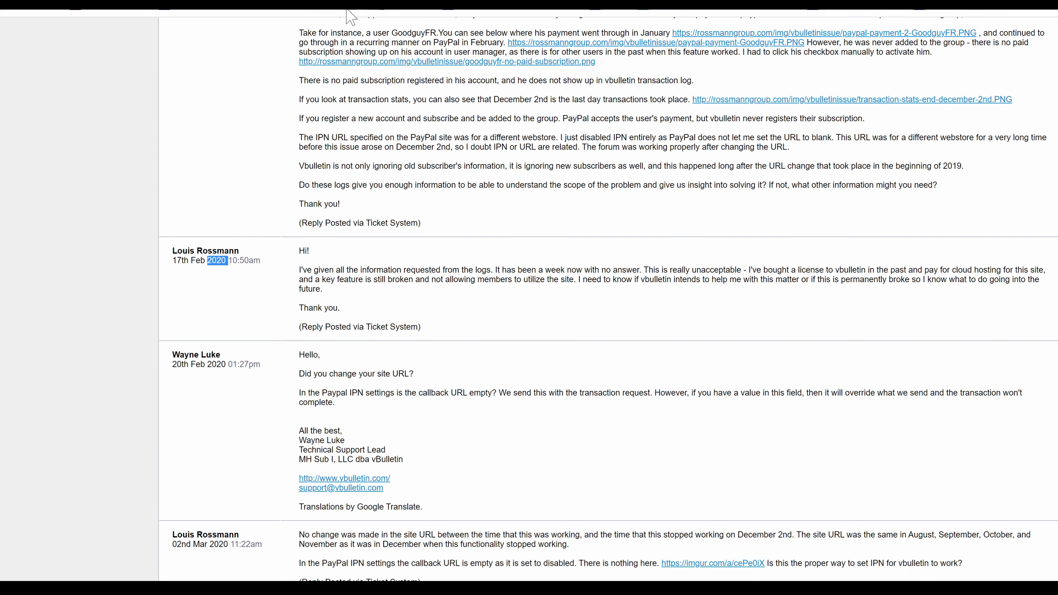
pyautogui.moveTo(538, 367)
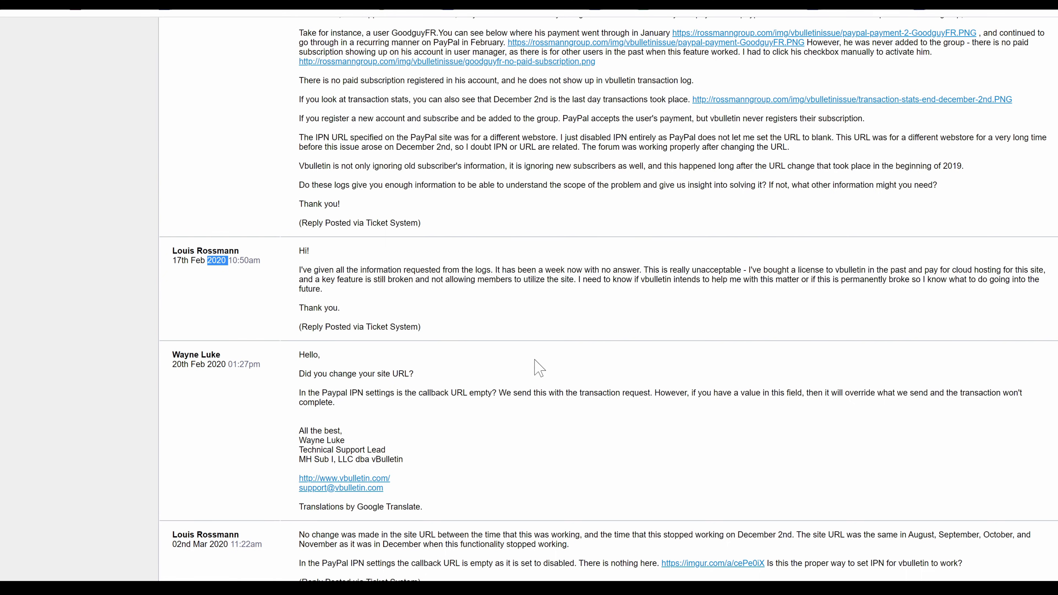
pyautogui.scroll(-3)
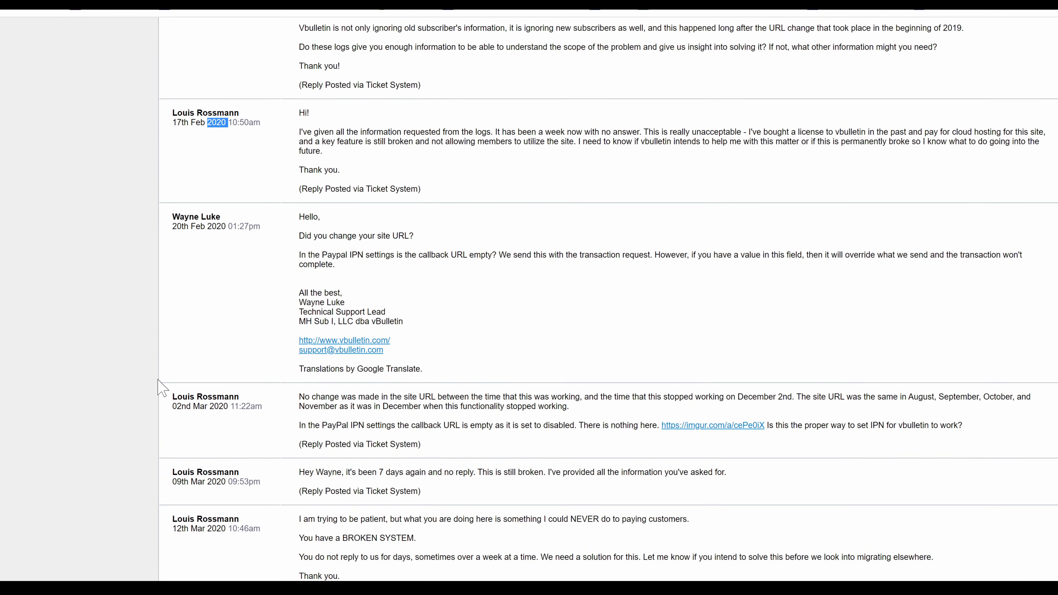
pyautogui.moveTo(198, 406)
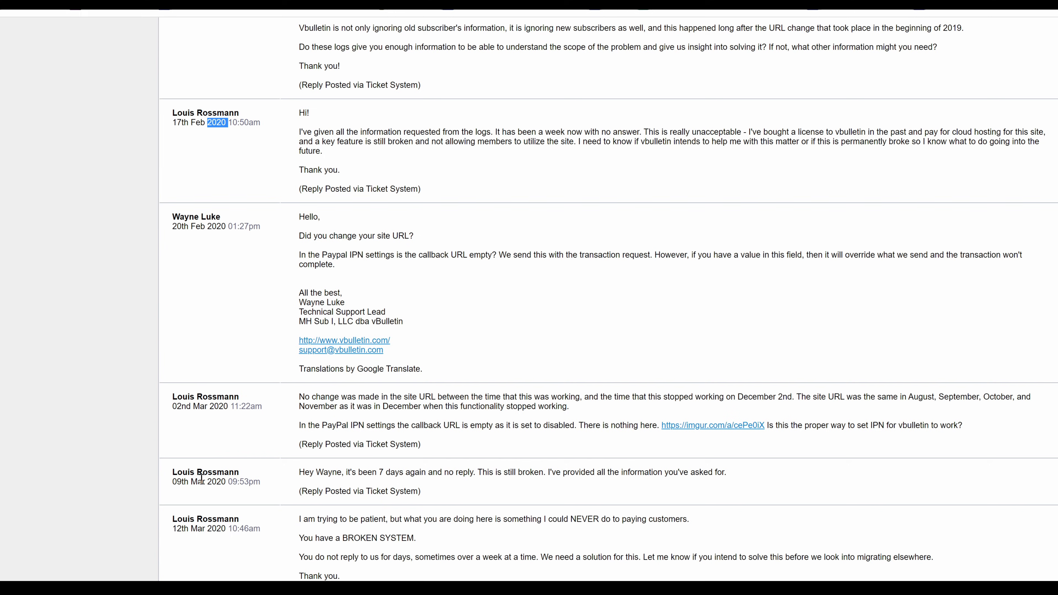
pyautogui.moveTo(185, 220)
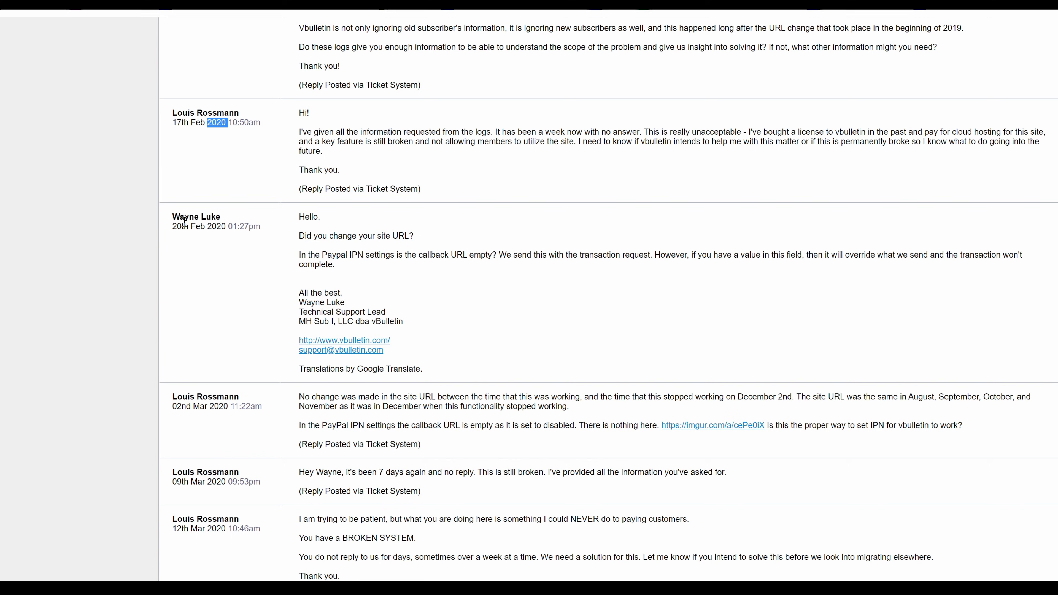
pyautogui.moveTo(226, 459)
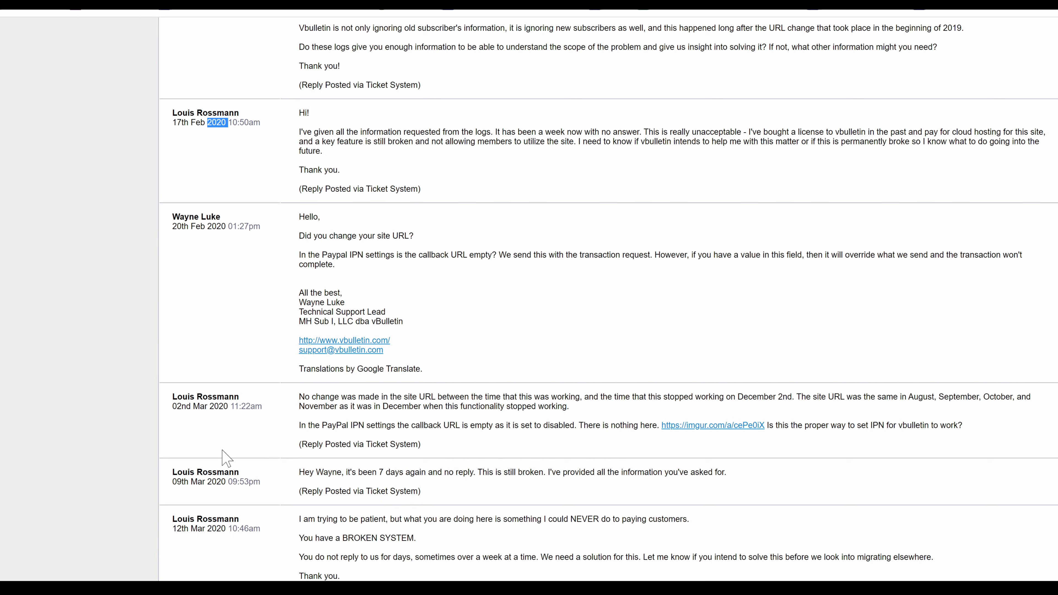
pyautogui.scroll(-3)
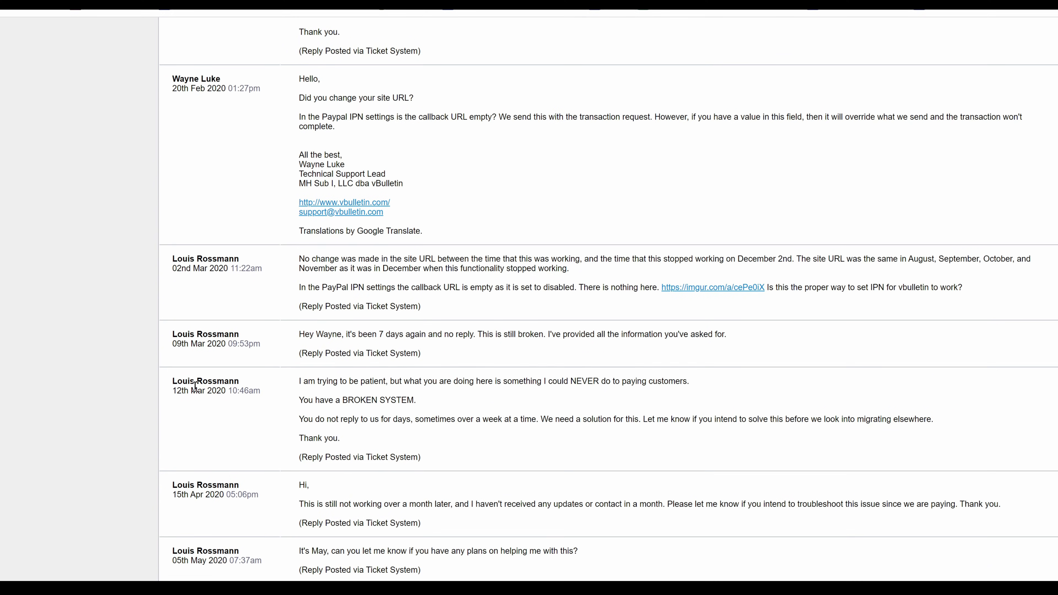
pyautogui.scroll(-3)
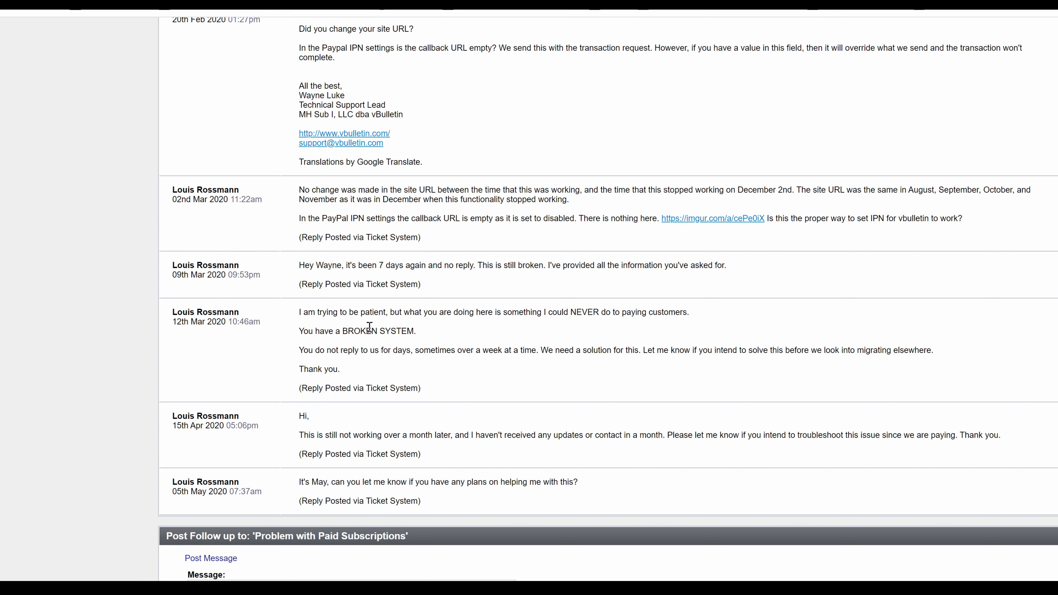
pyautogui.moveTo(516, 316)
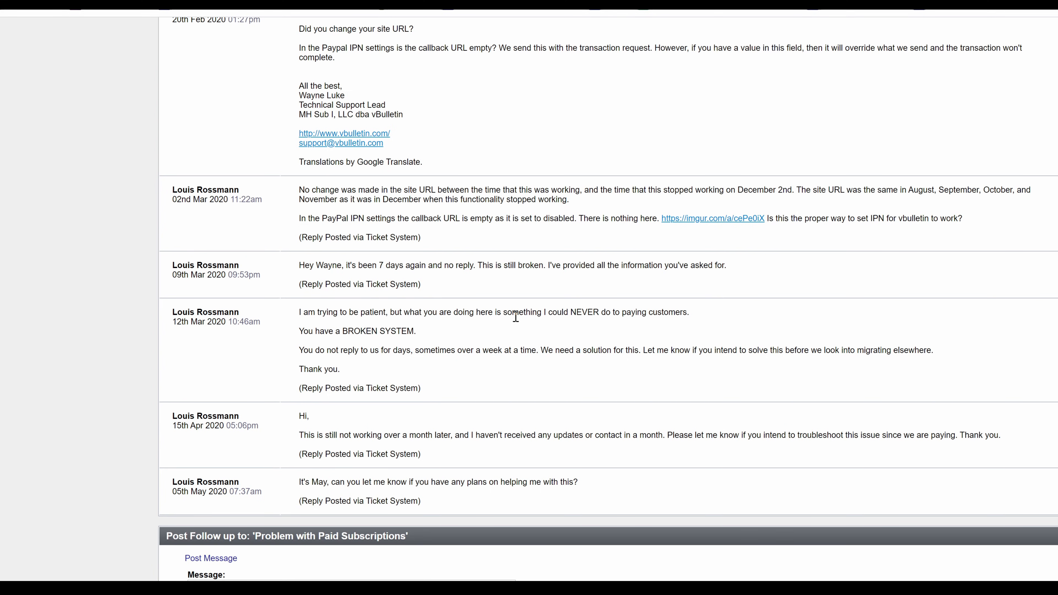
pyautogui.moveTo(523, 336)
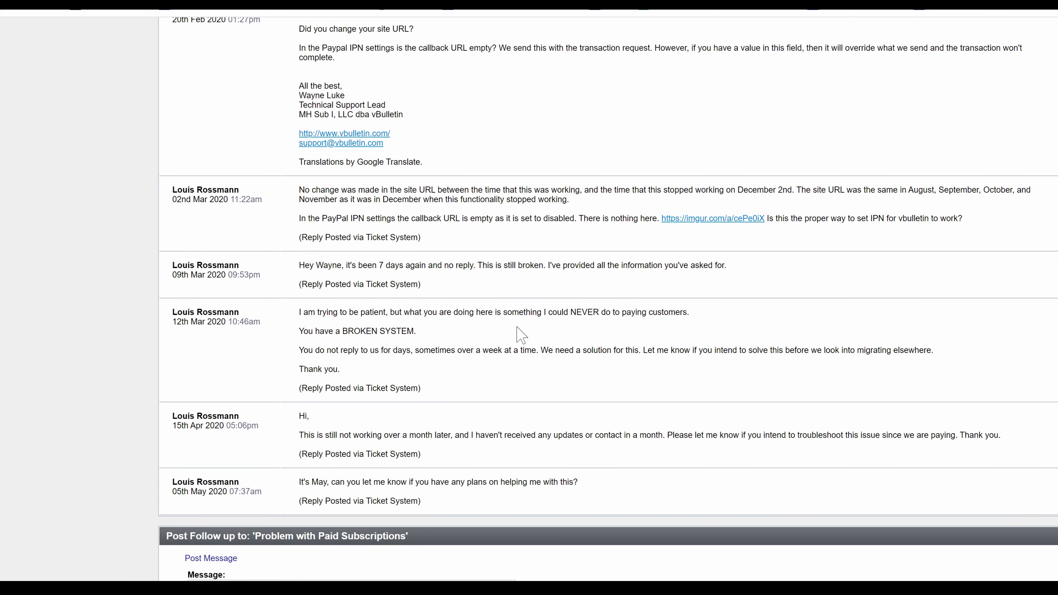
pyautogui.moveTo(497, 330)
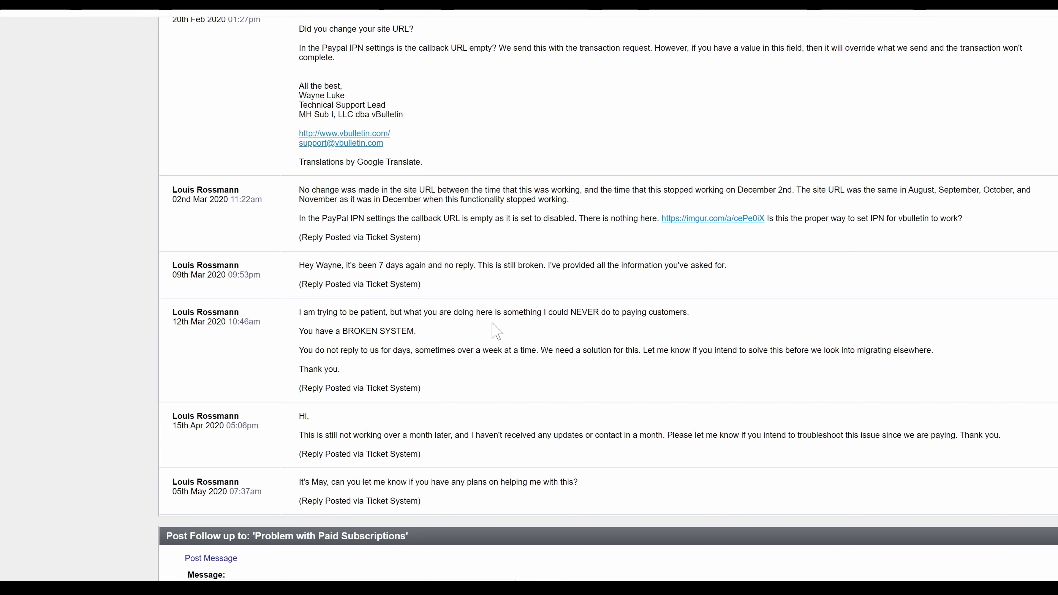
pyautogui.moveTo(436, 439)
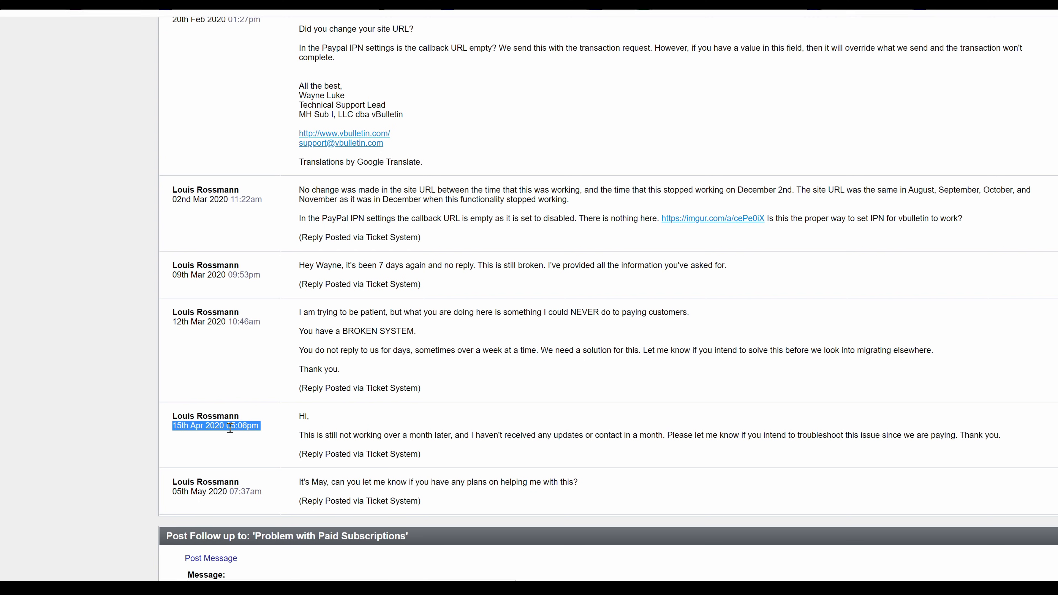
pyautogui.moveTo(363, 436)
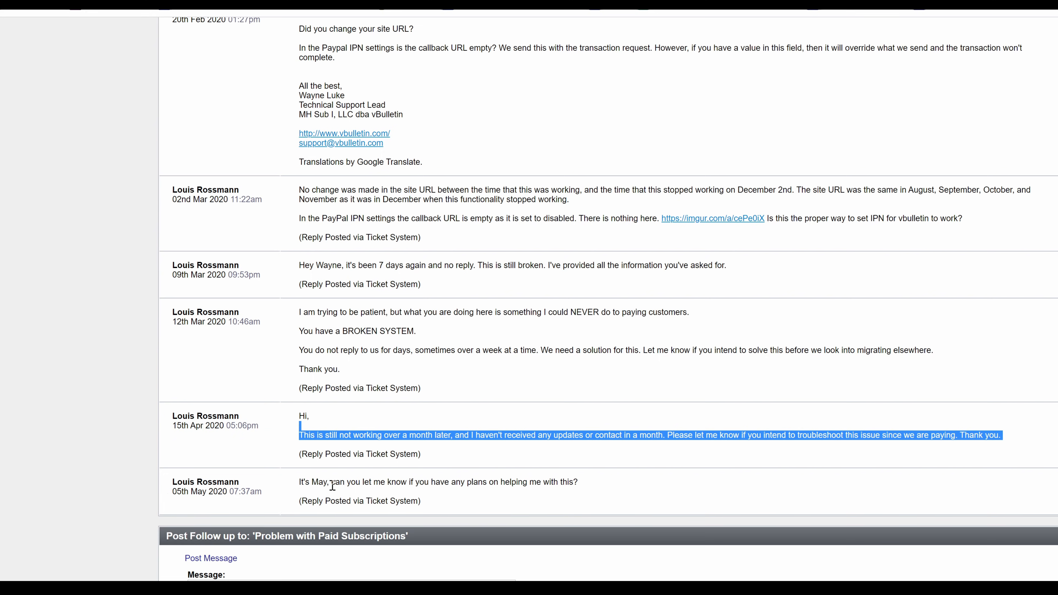
pyautogui.doubleClick(352, 482)
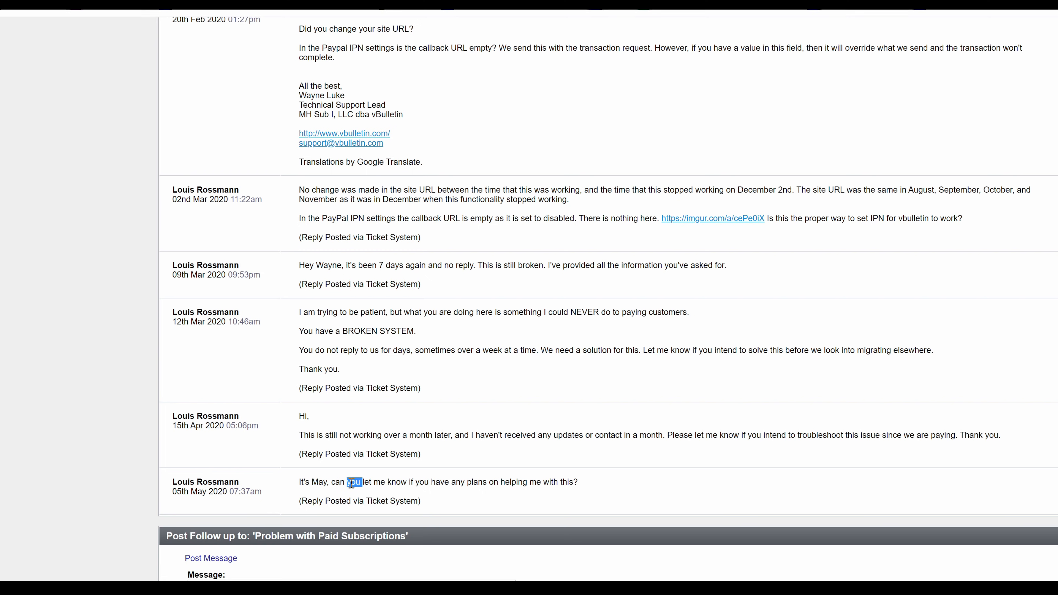
pyautogui.moveTo(714, 361)
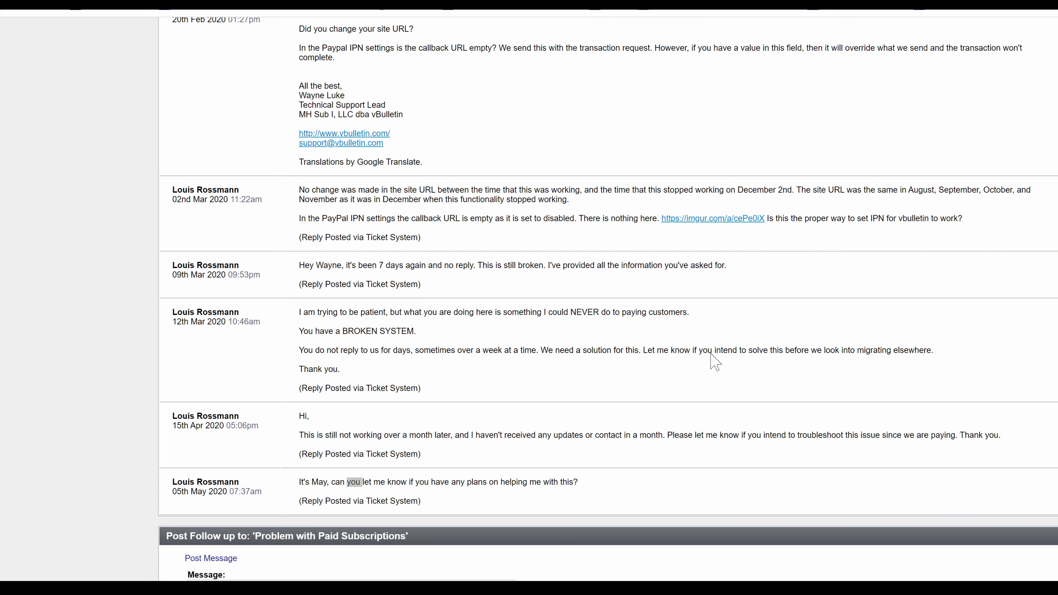
pyautogui.moveTo(478, 353)
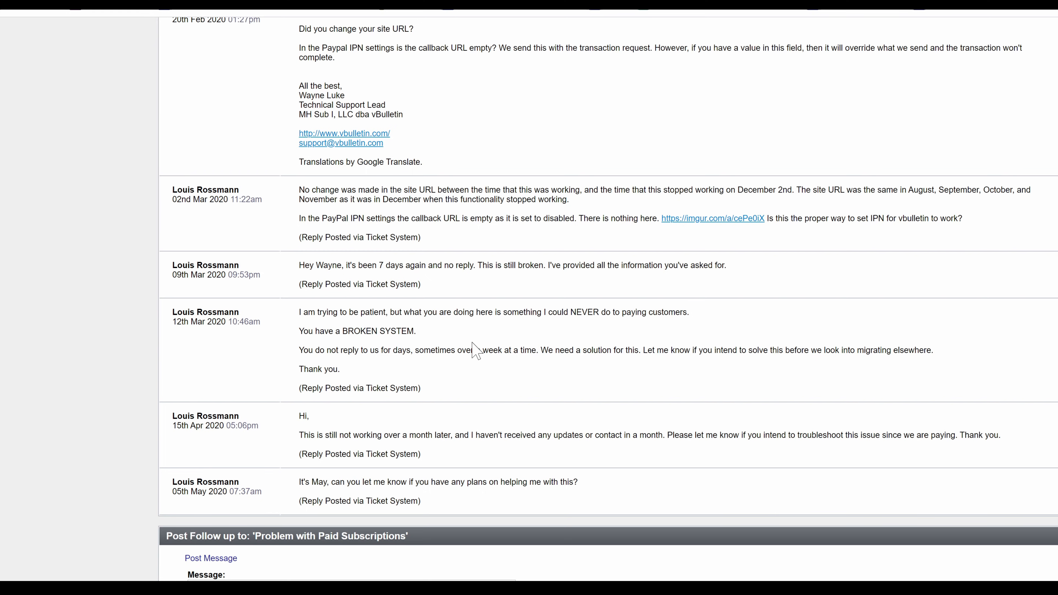
pyautogui.scroll(3)
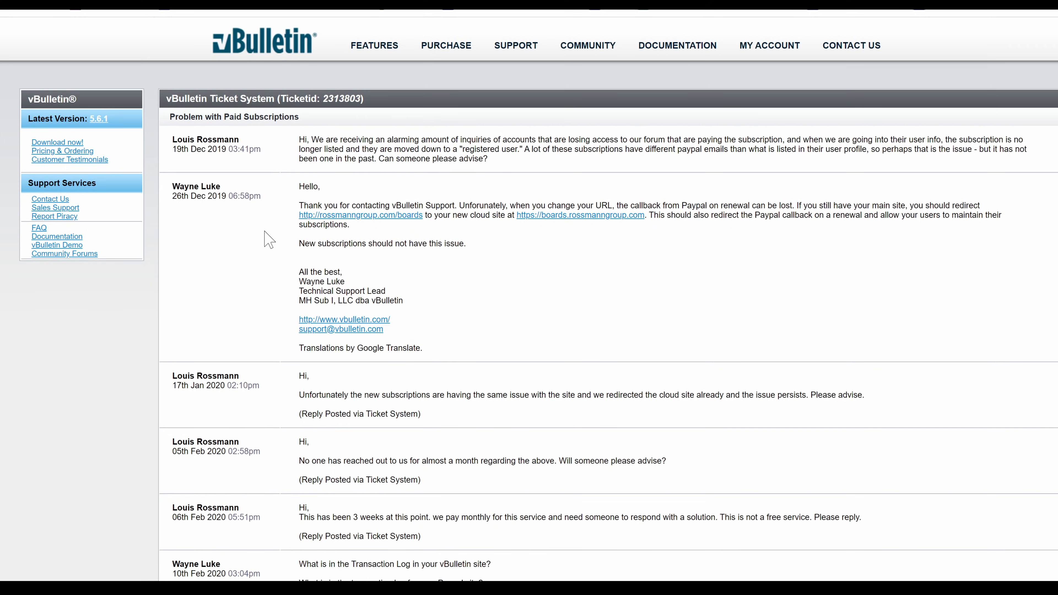
pyautogui.moveTo(231, 222)
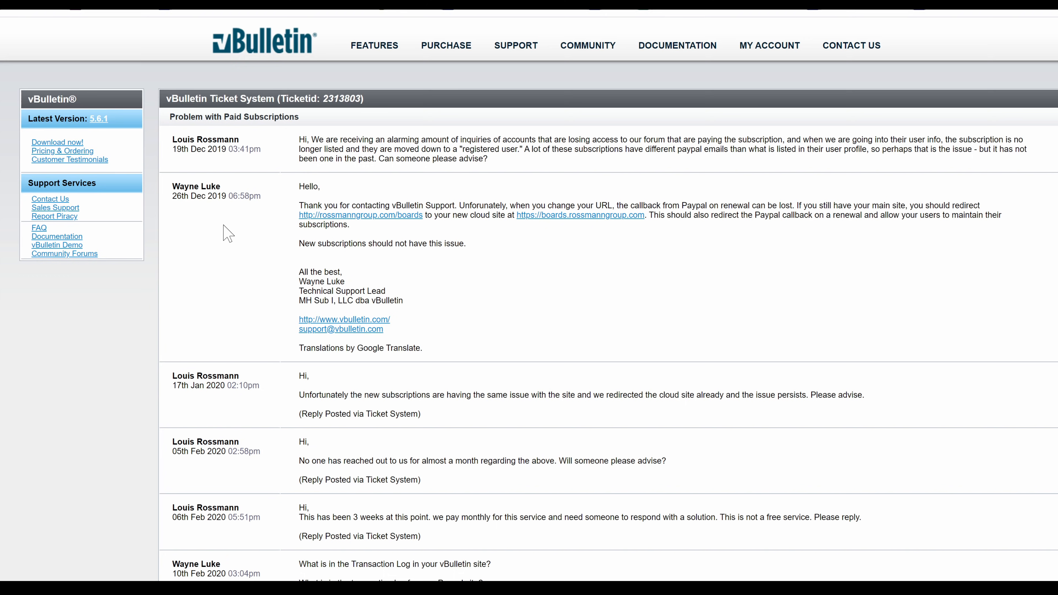
# Step: Scroll through the Macbook Logic Board Repair Questions page 637 topic list
pyautogui.scroll(-3)
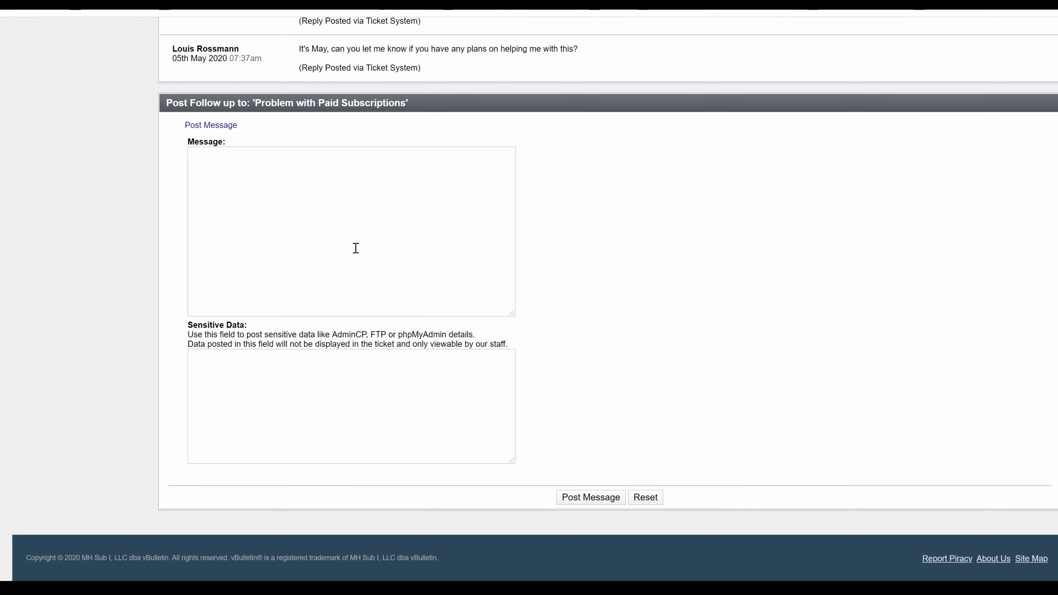
pyautogui.scroll(3)
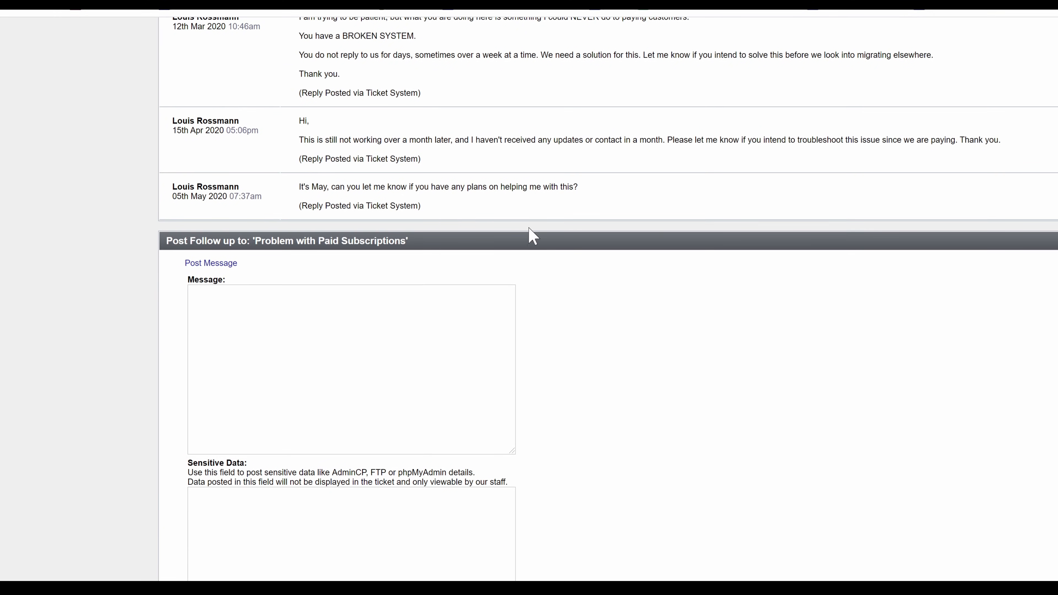
pyautogui.moveTo(480, 150)
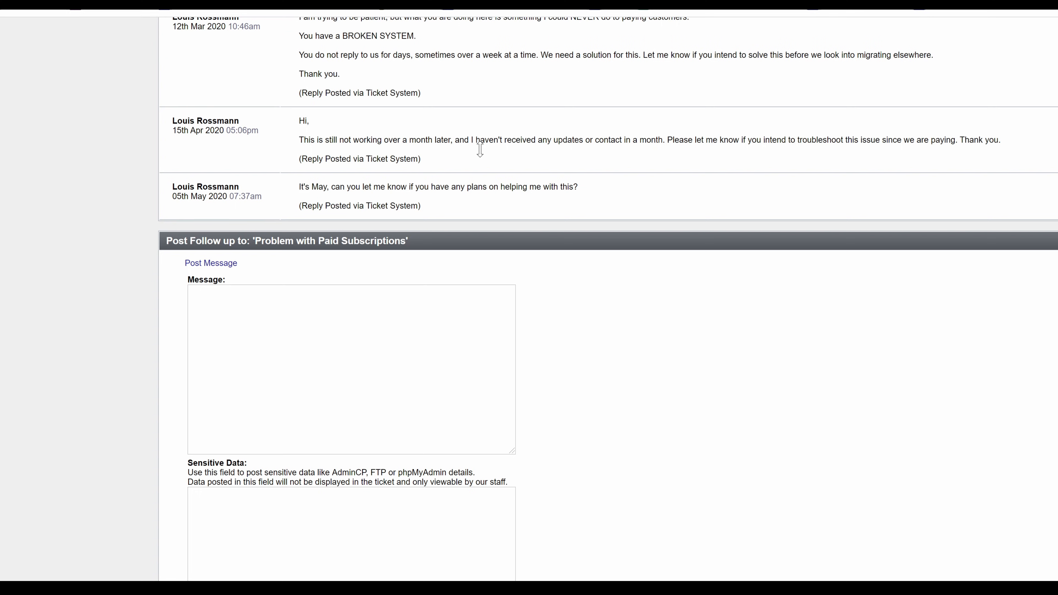
pyautogui.moveTo(866, 13)
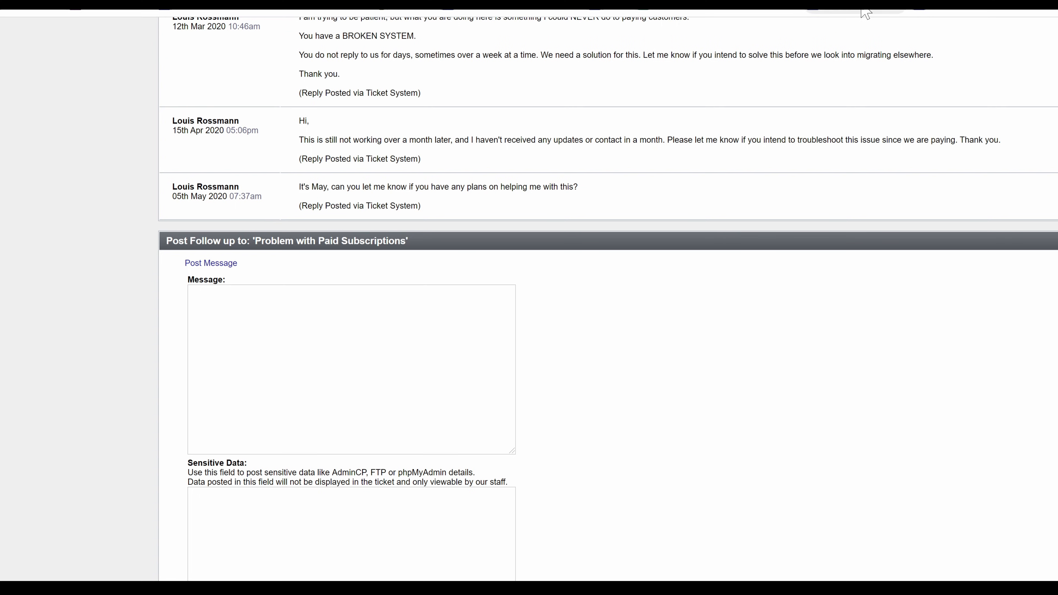
pyautogui.moveTo(891, 147)
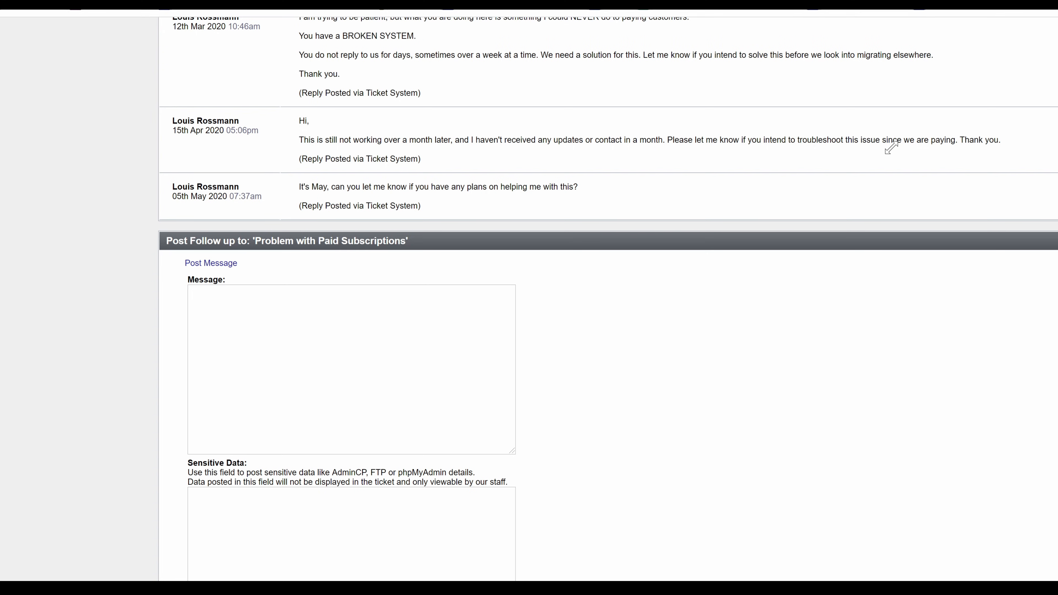
pyautogui.moveTo(906, 168)
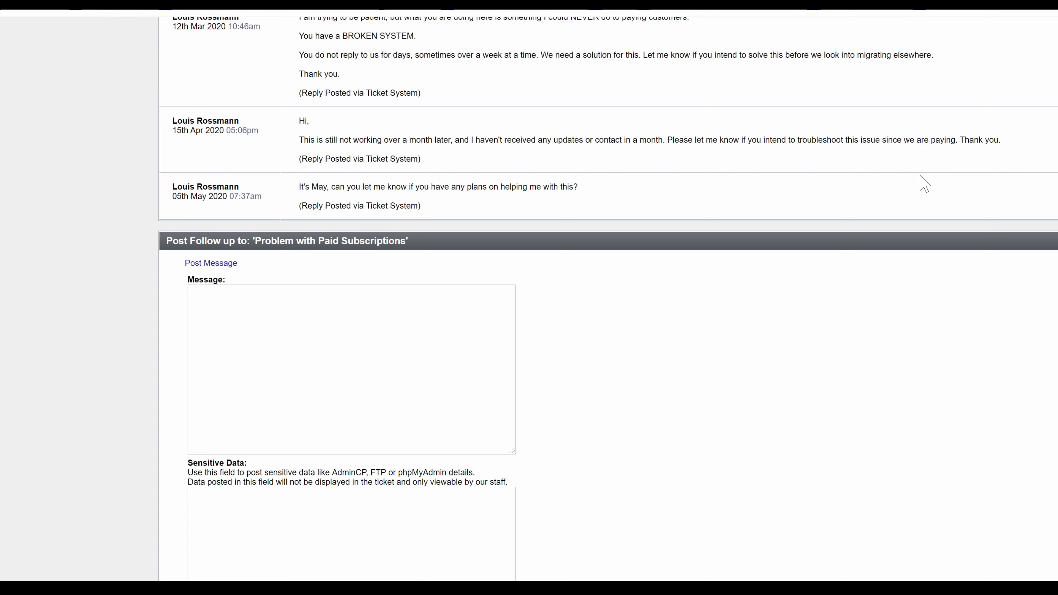
pyautogui.moveTo(925, 183)
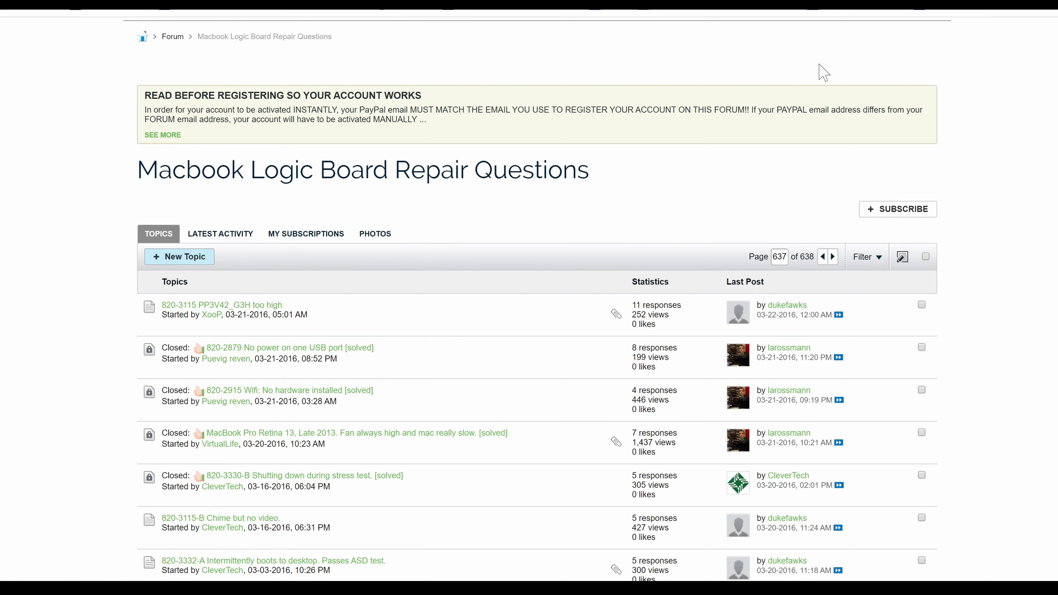
# Step: Step back through pages 625, 615 and 605 of 2016 repair topics
pyautogui.scroll(-3)
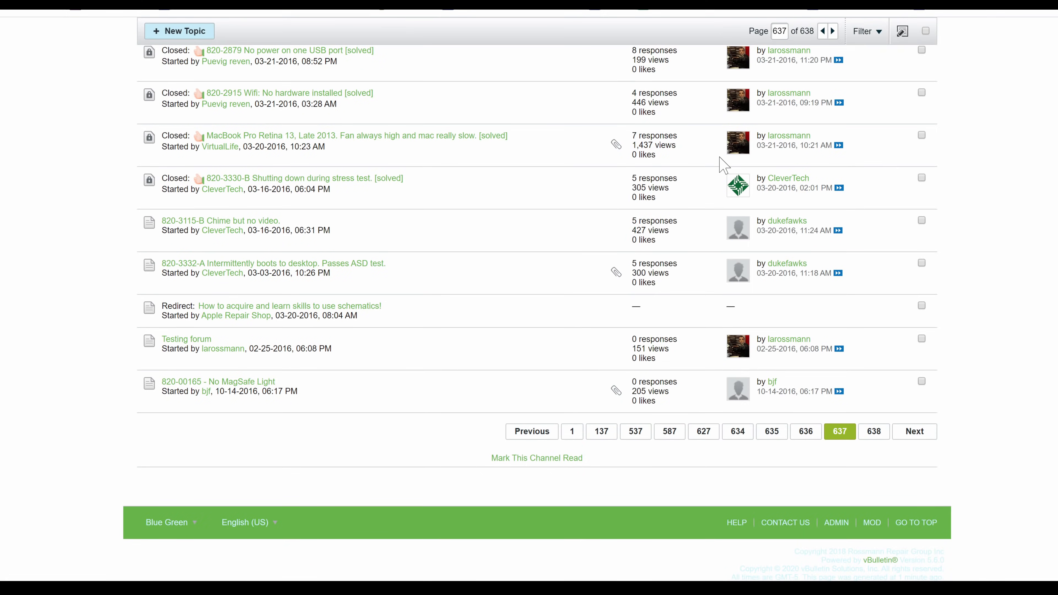
pyautogui.click(772, 431)
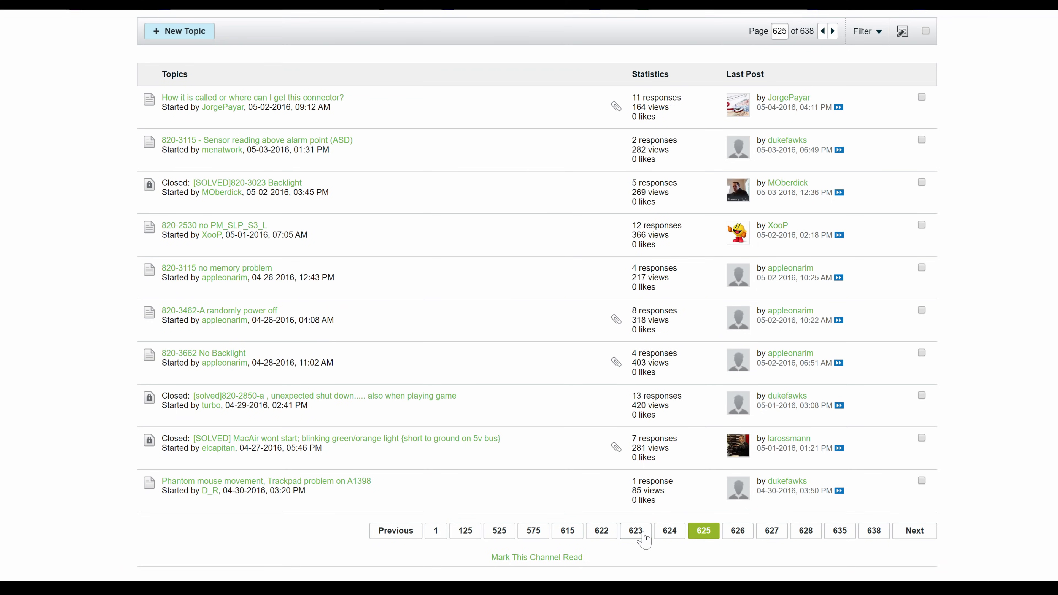
pyautogui.moveTo(567, 530)
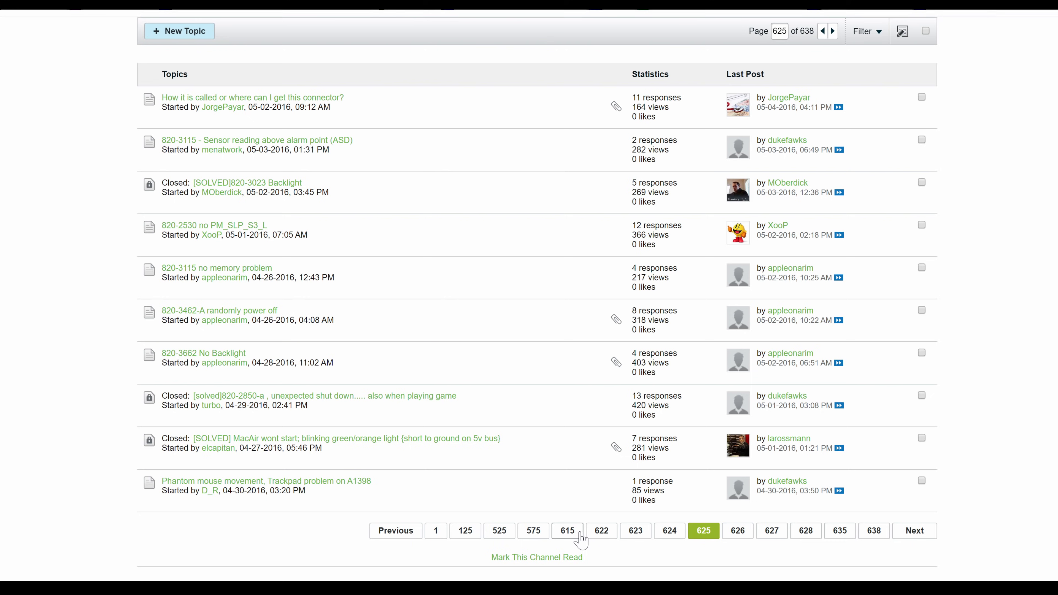
pyautogui.click(567, 532)
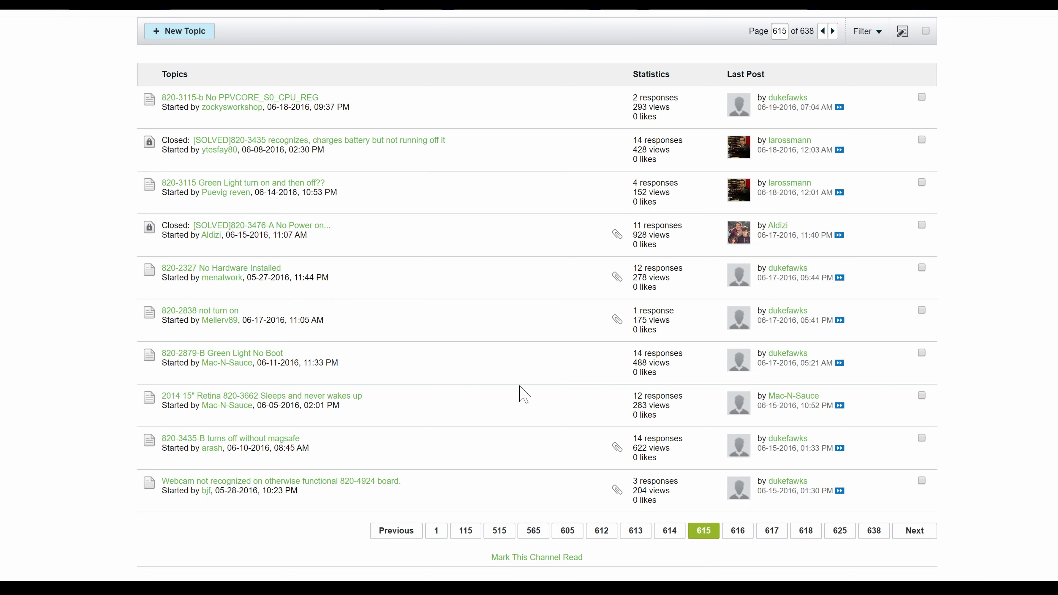
pyautogui.moveTo(580, 547)
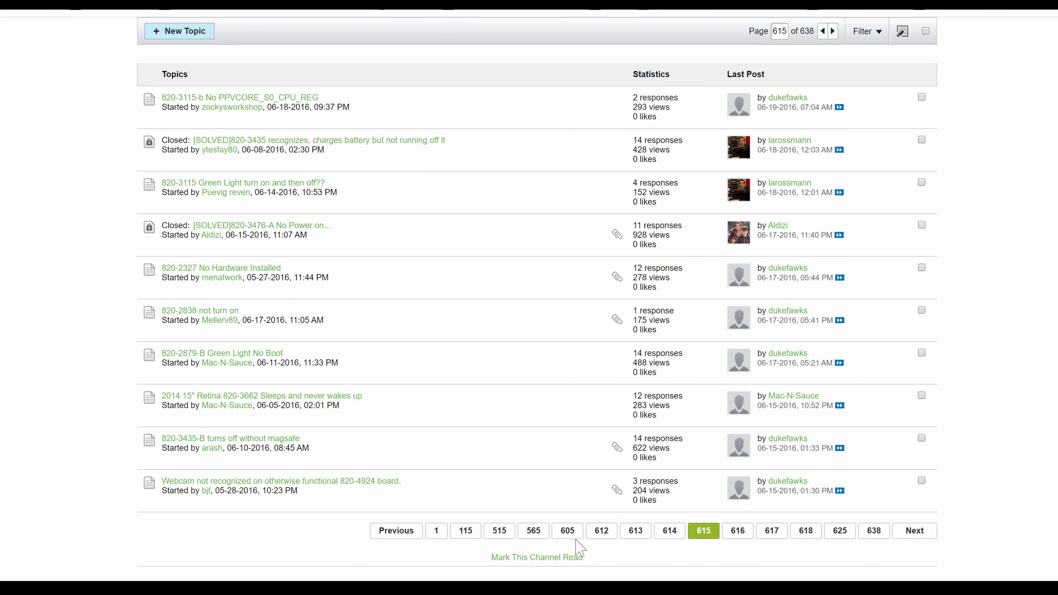
pyautogui.click(567, 530)
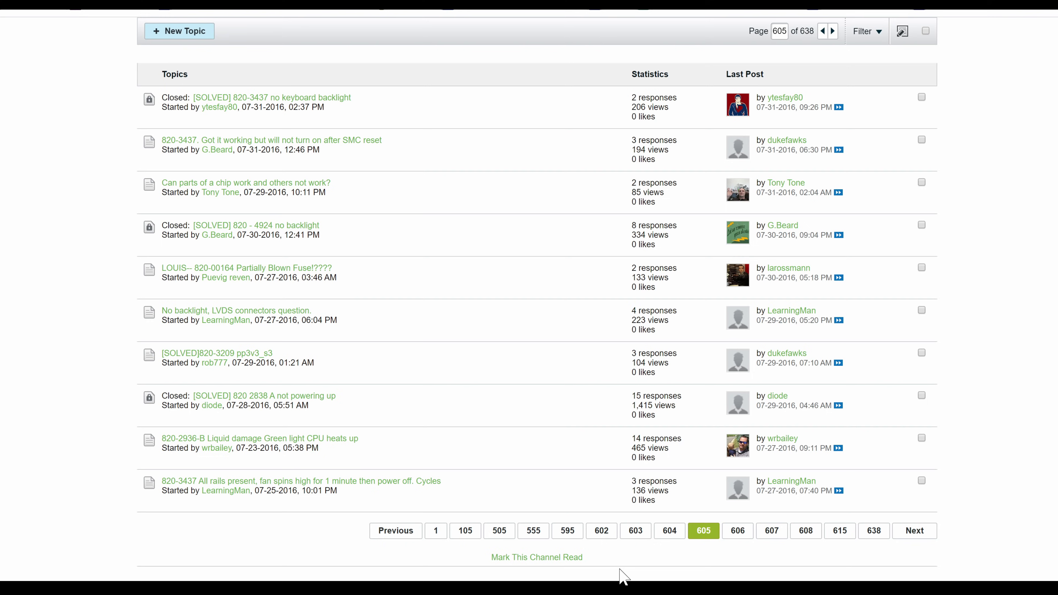
pyautogui.moveTo(624, 576)
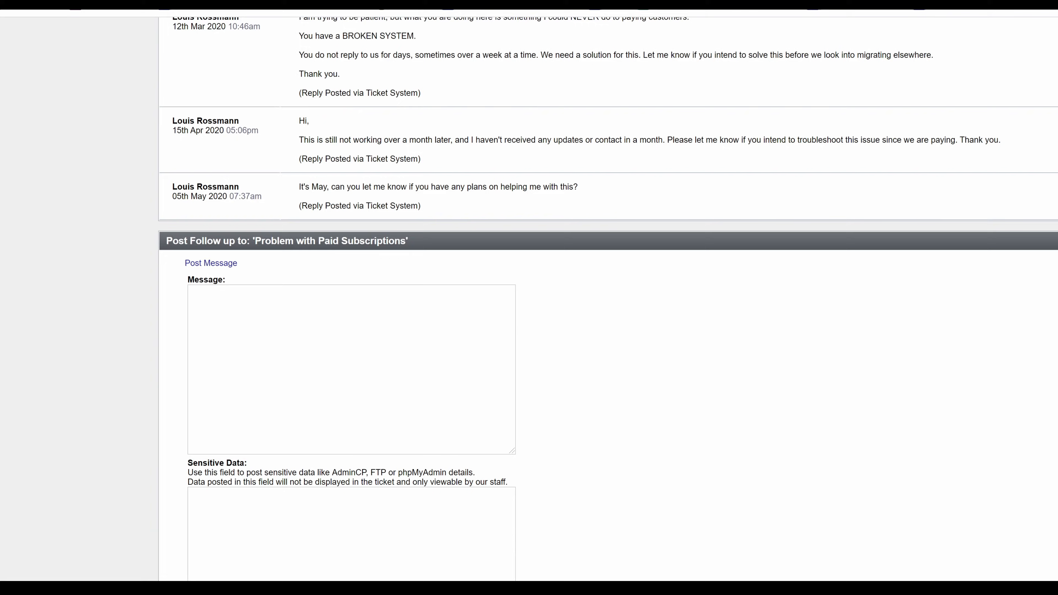
pyautogui.scroll(3)
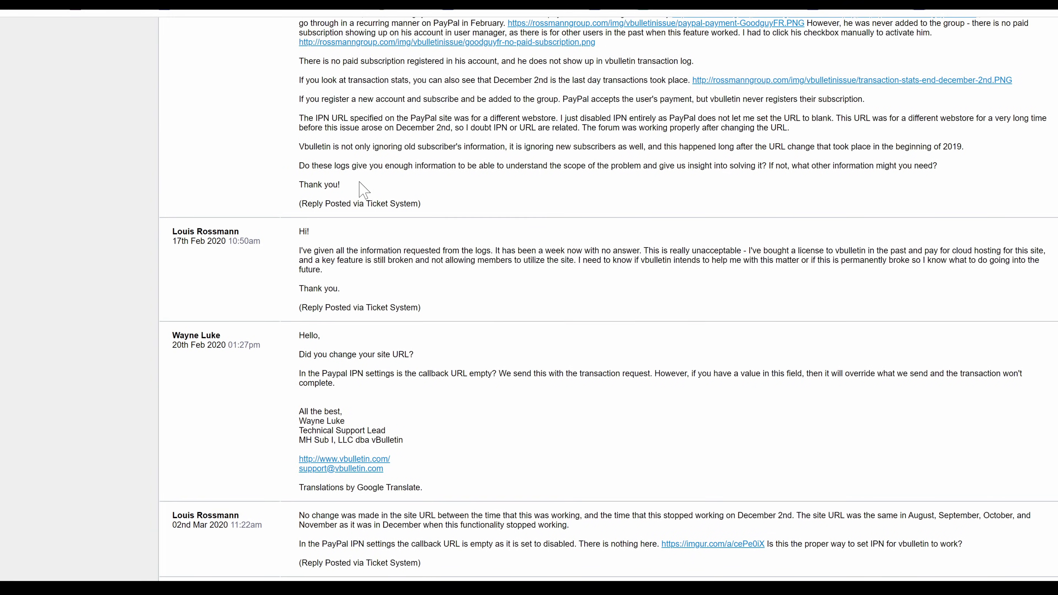
pyautogui.scroll(3)
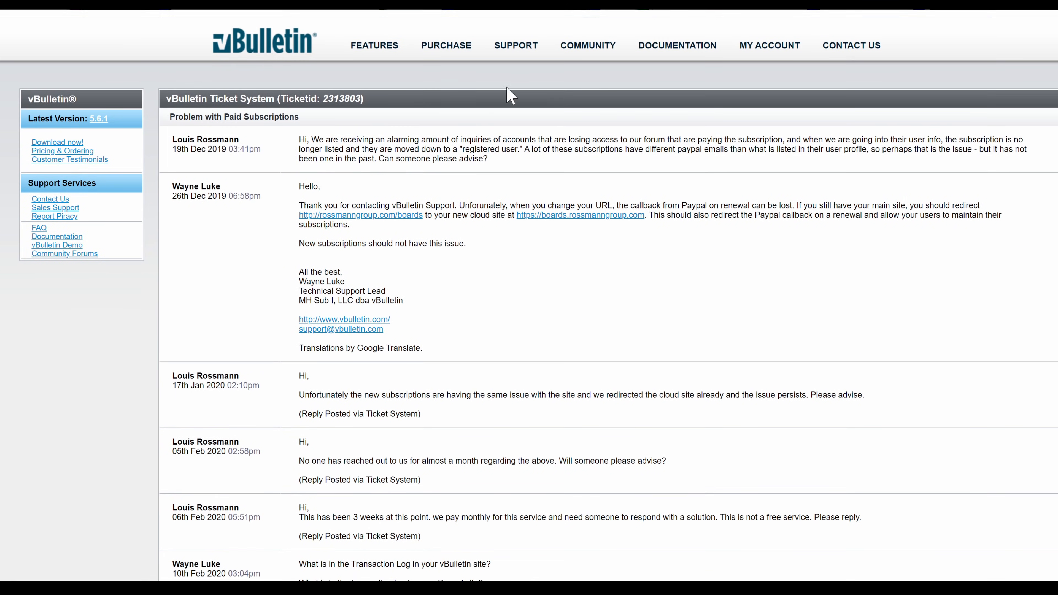
pyautogui.moveTo(746, 40)
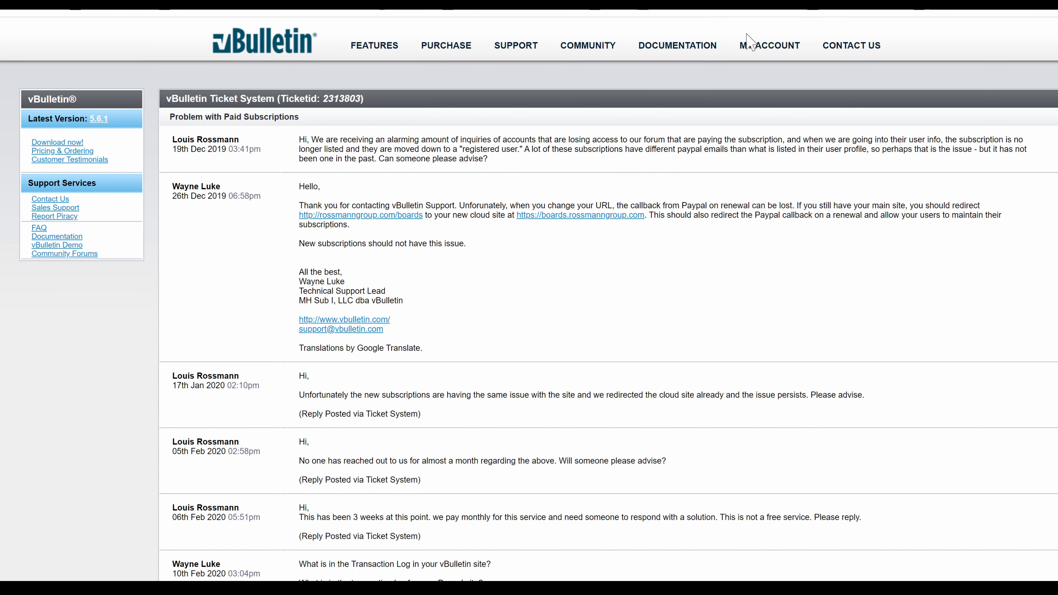
pyautogui.moveTo(797, 316)
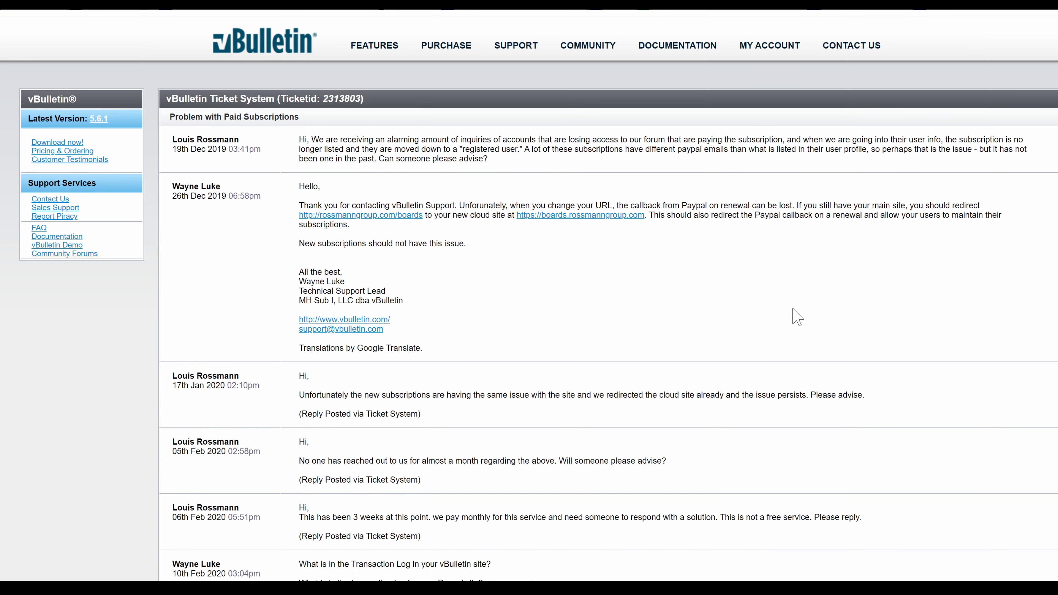
pyautogui.moveTo(650, 226)
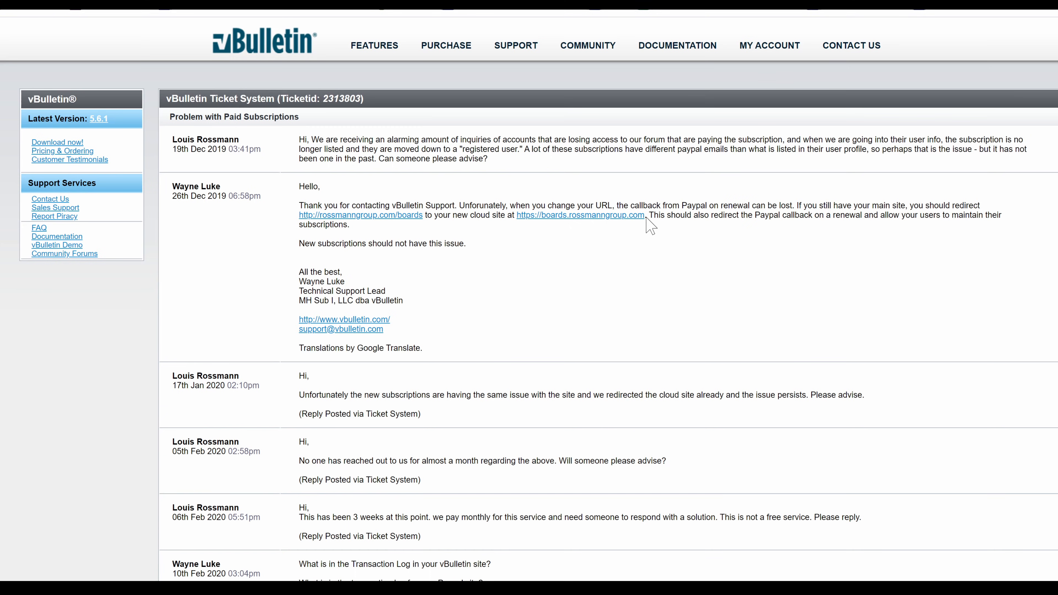
pyautogui.moveTo(582, 233)
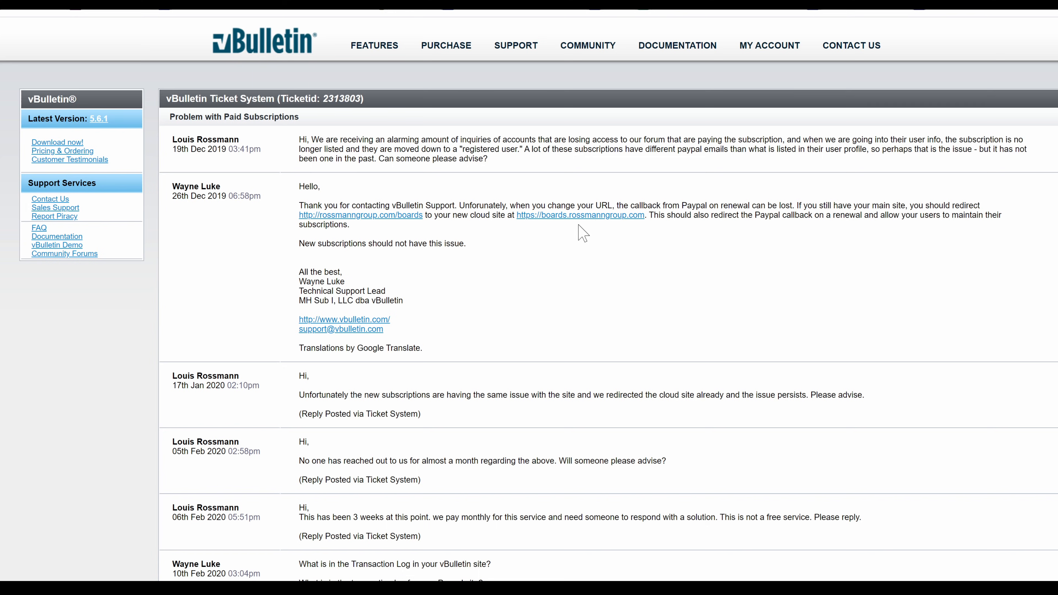
pyautogui.moveTo(620, 243)
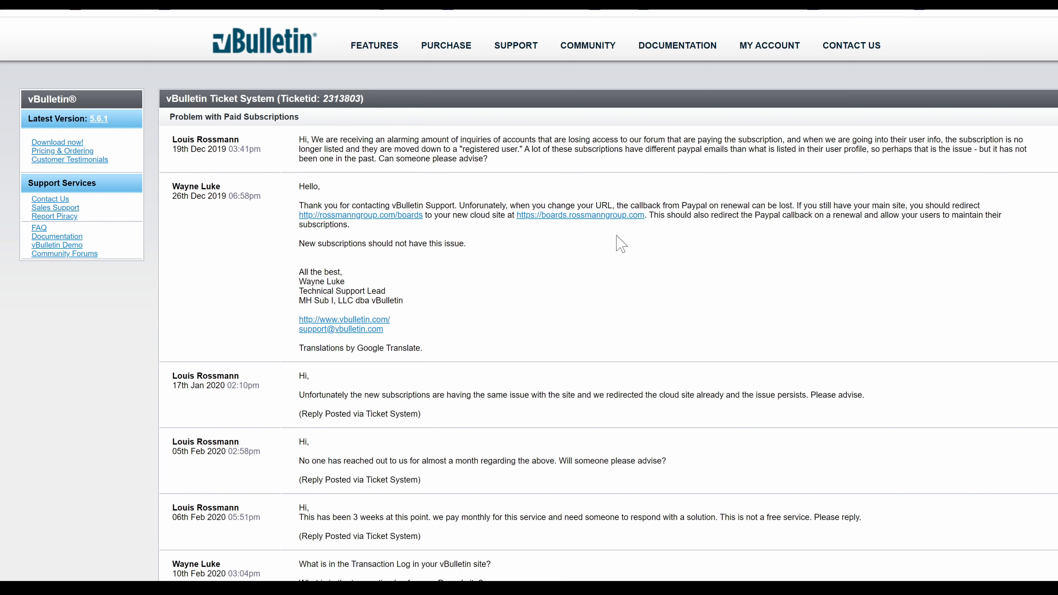
pyautogui.moveTo(539, 243)
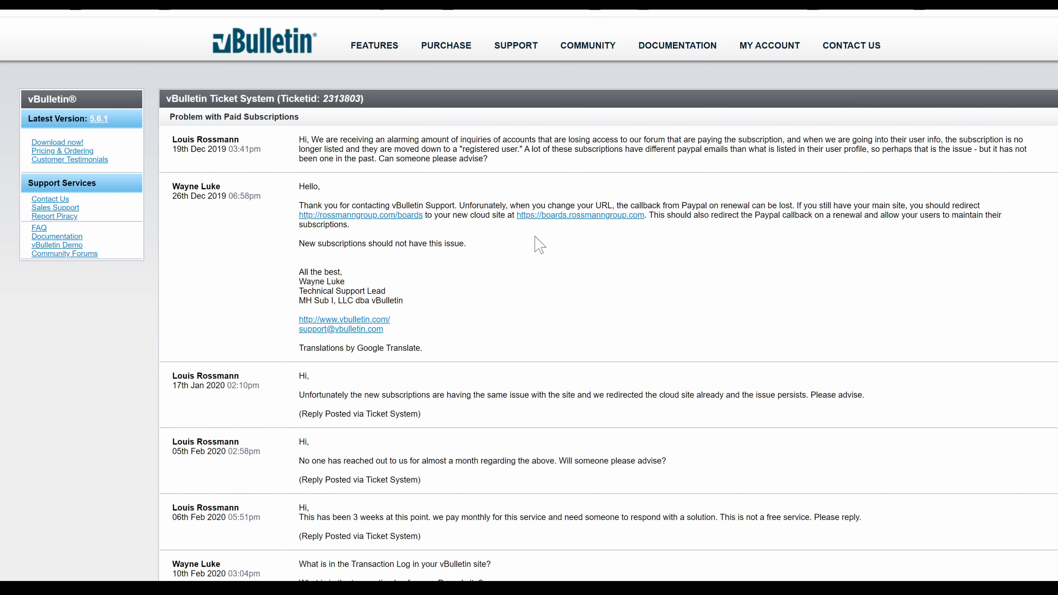
pyautogui.moveTo(520, 241)
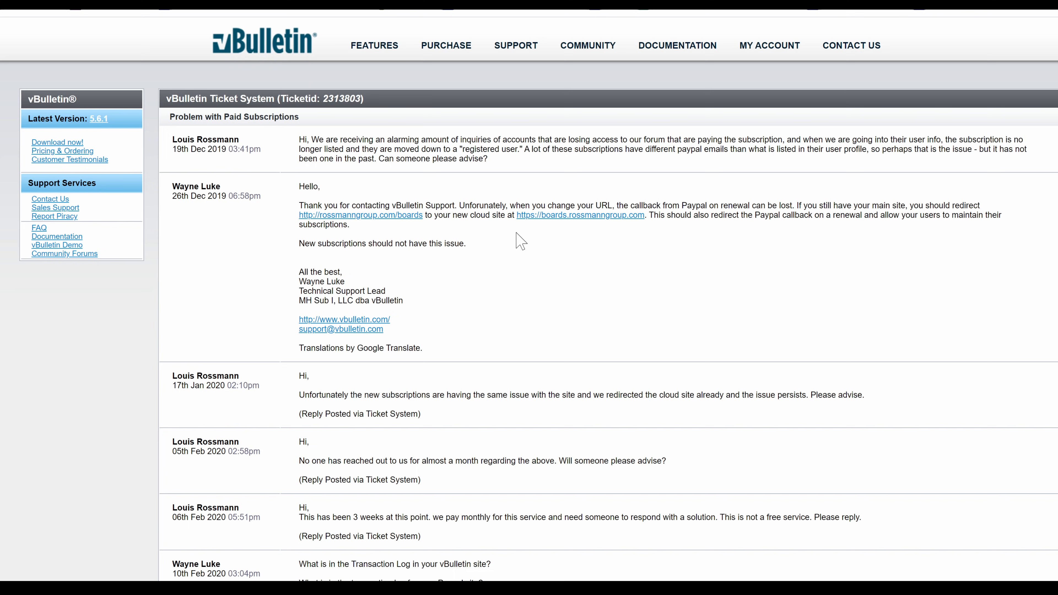
pyautogui.moveTo(255, 197)
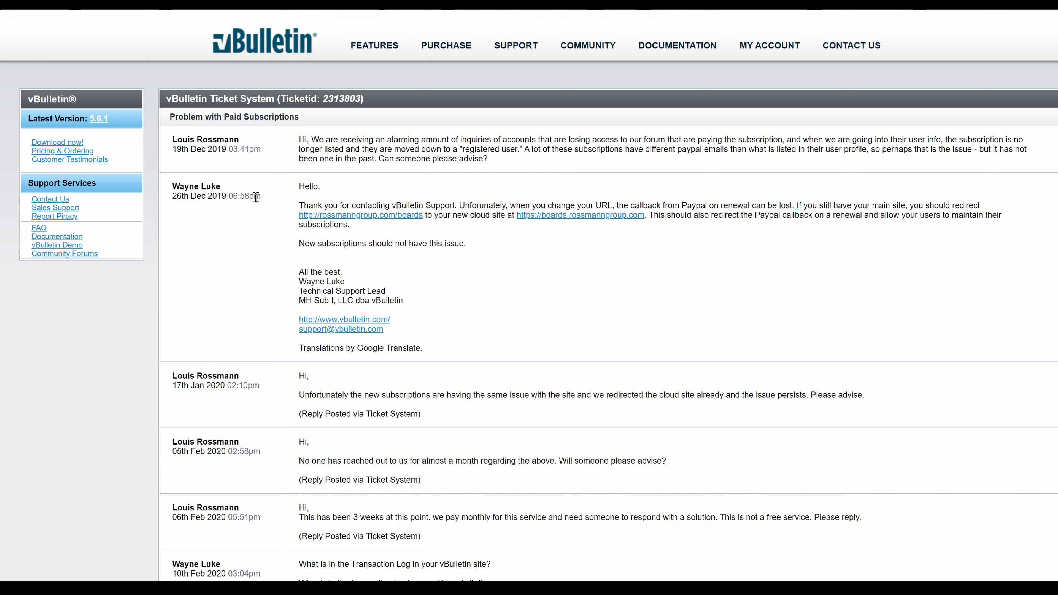
pyautogui.moveTo(222, 61)
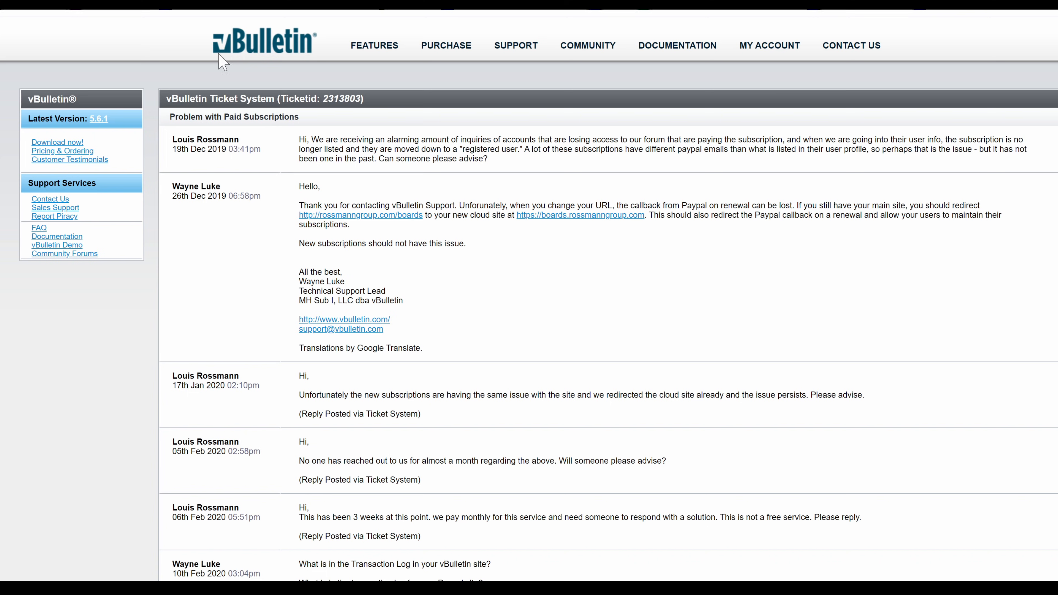
pyautogui.moveTo(578, 198)
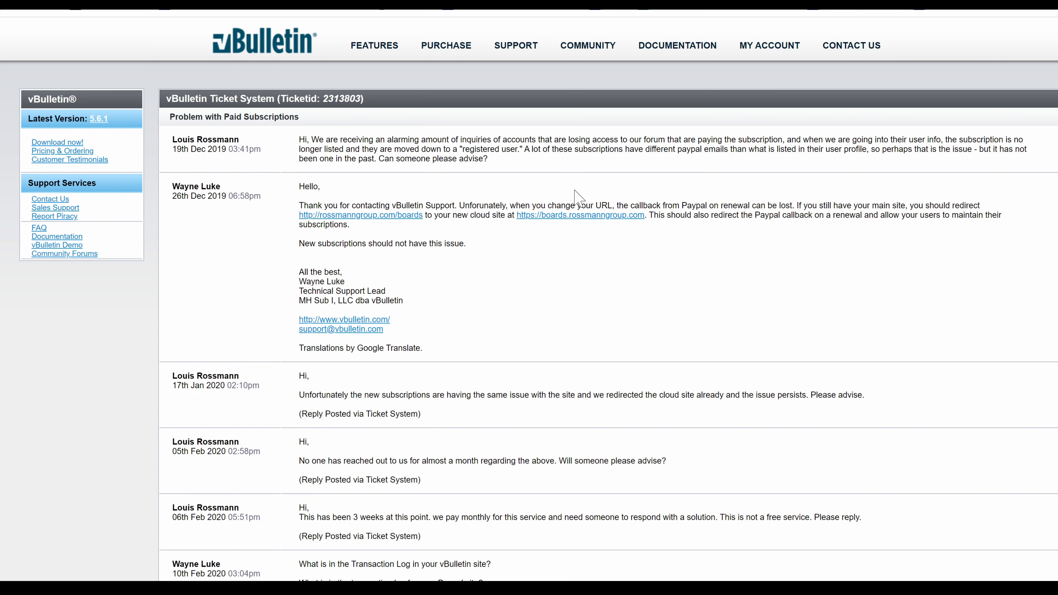
pyautogui.moveTo(431, 306)
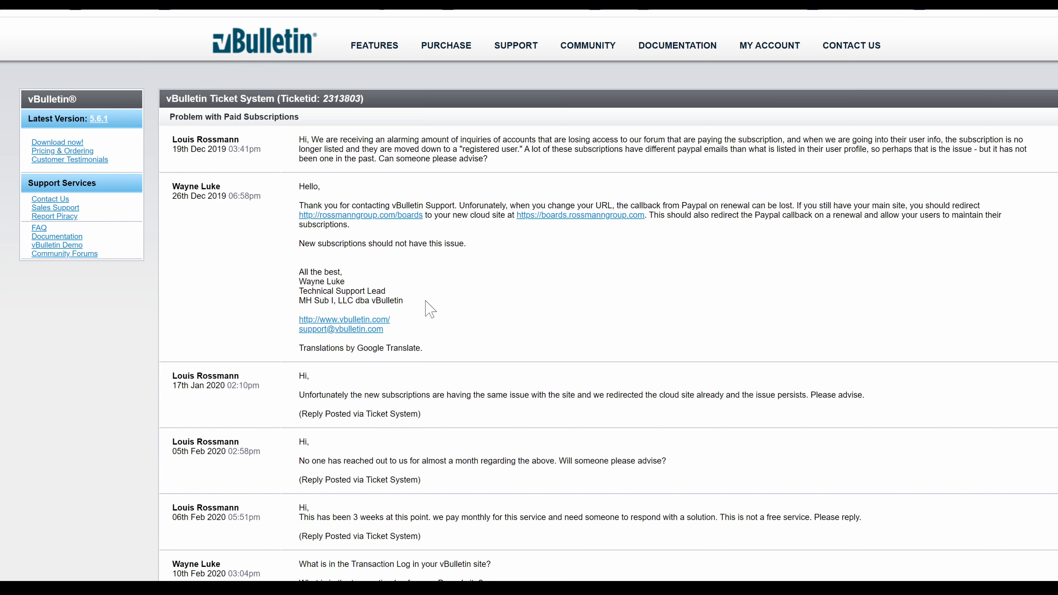
pyautogui.scroll(-3)
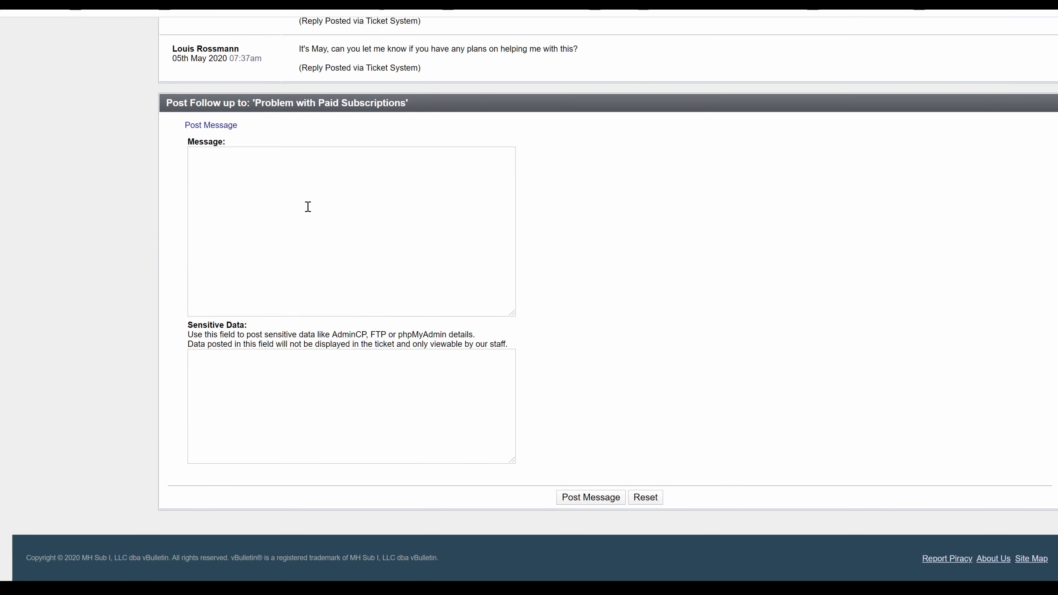
pyautogui.scroll(3)
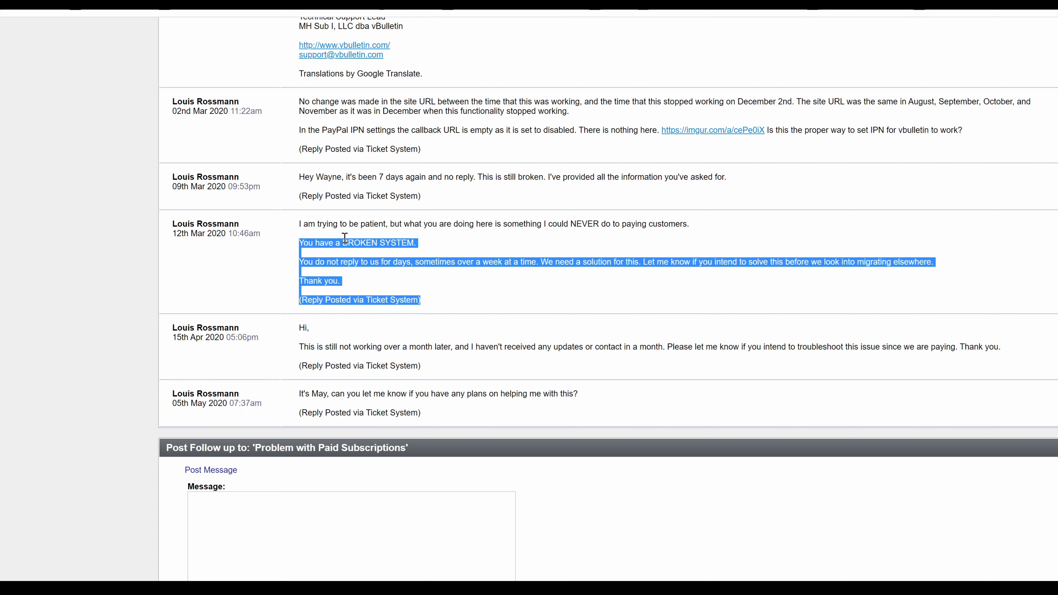
pyautogui.scroll(3)
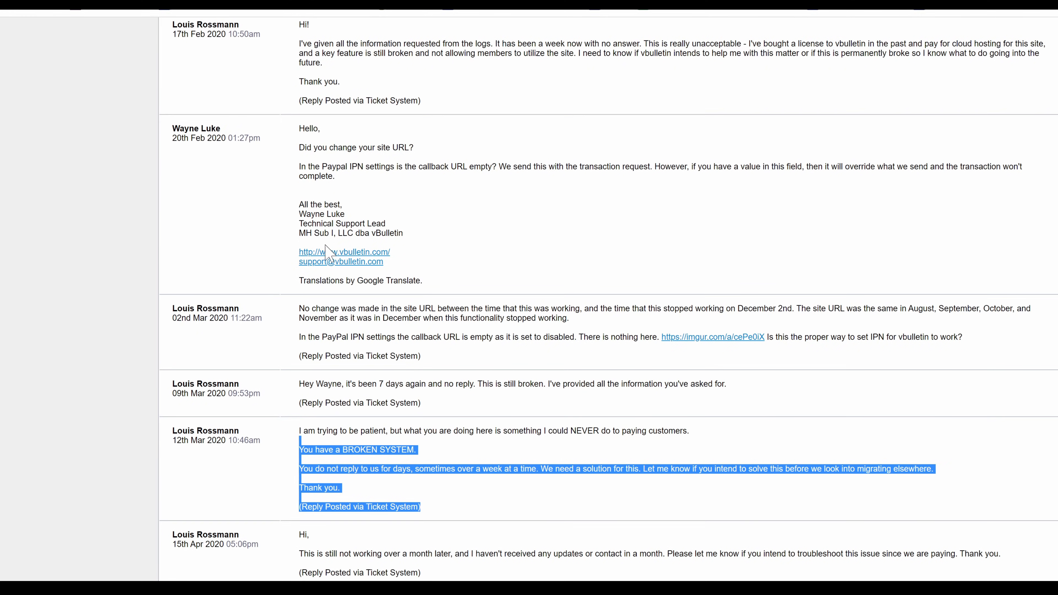
pyautogui.moveTo(380, 449)
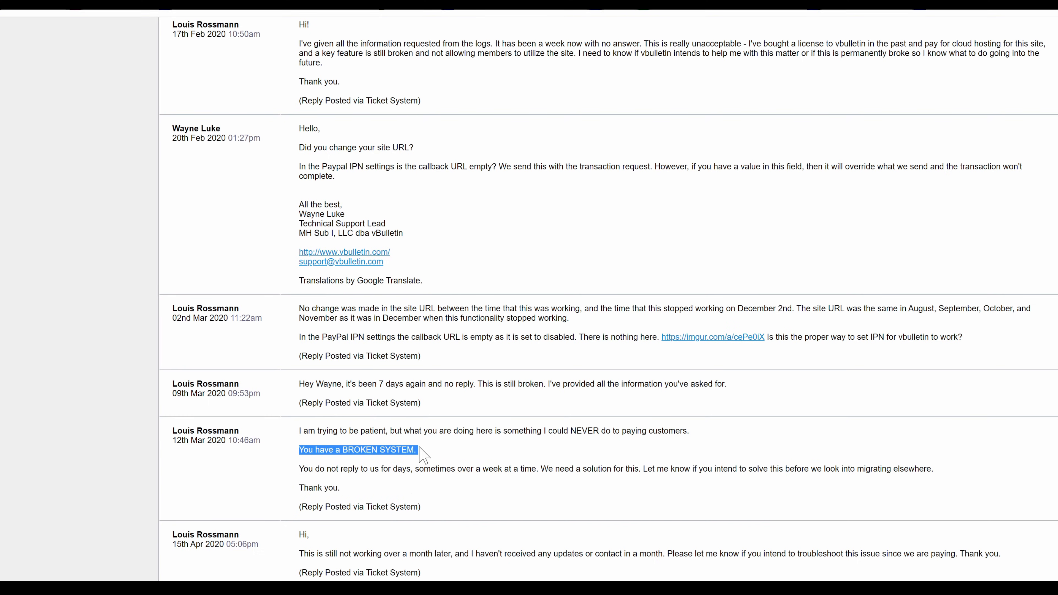
pyautogui.click(406, 432)
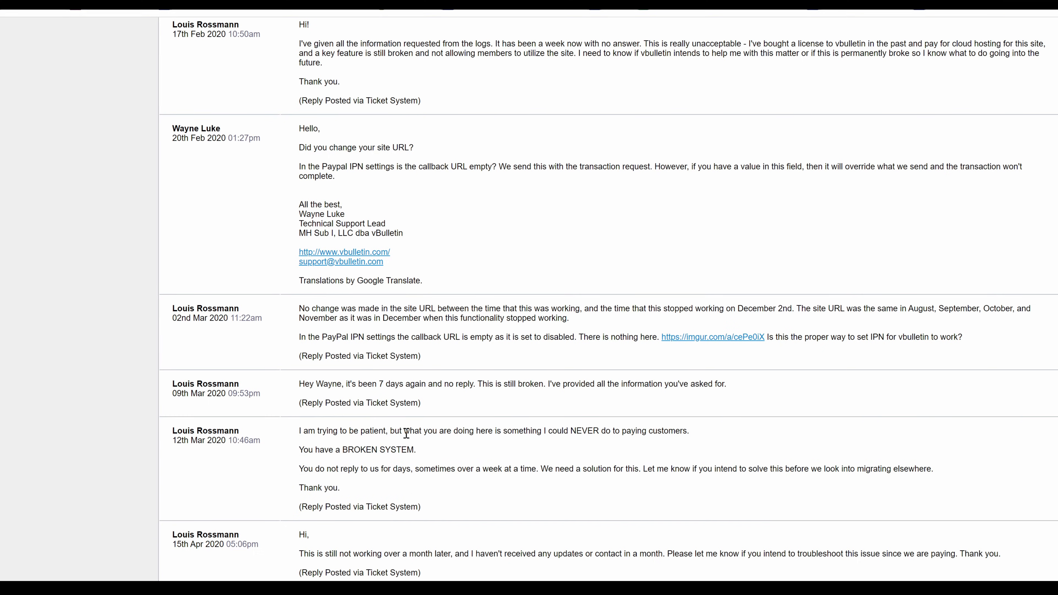